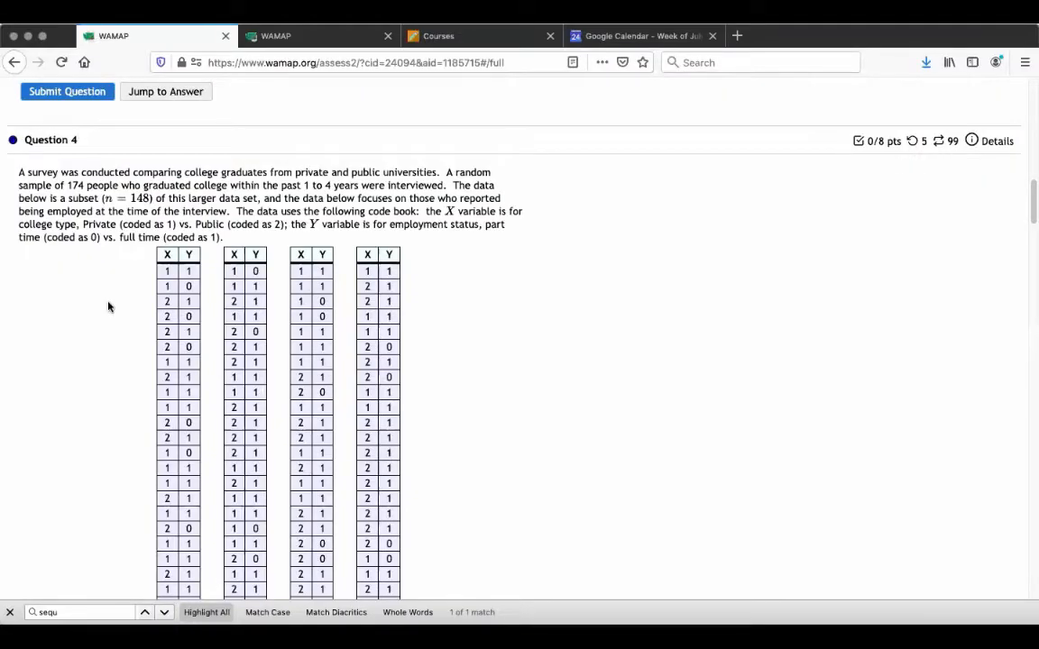
mouse_move(493, 321)
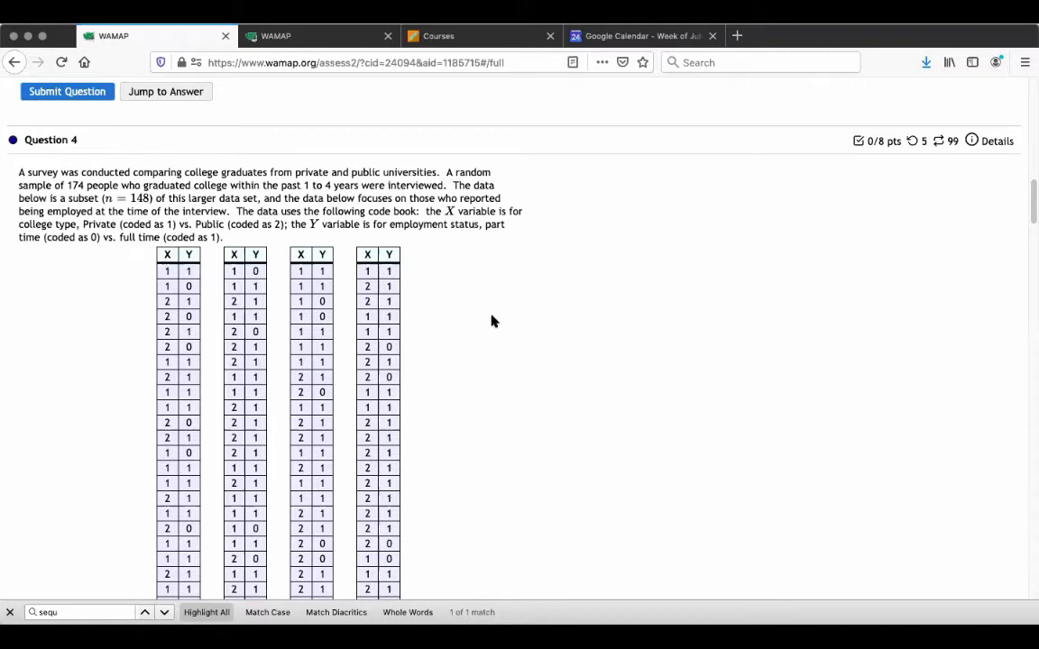
mouse_move(440, 276)
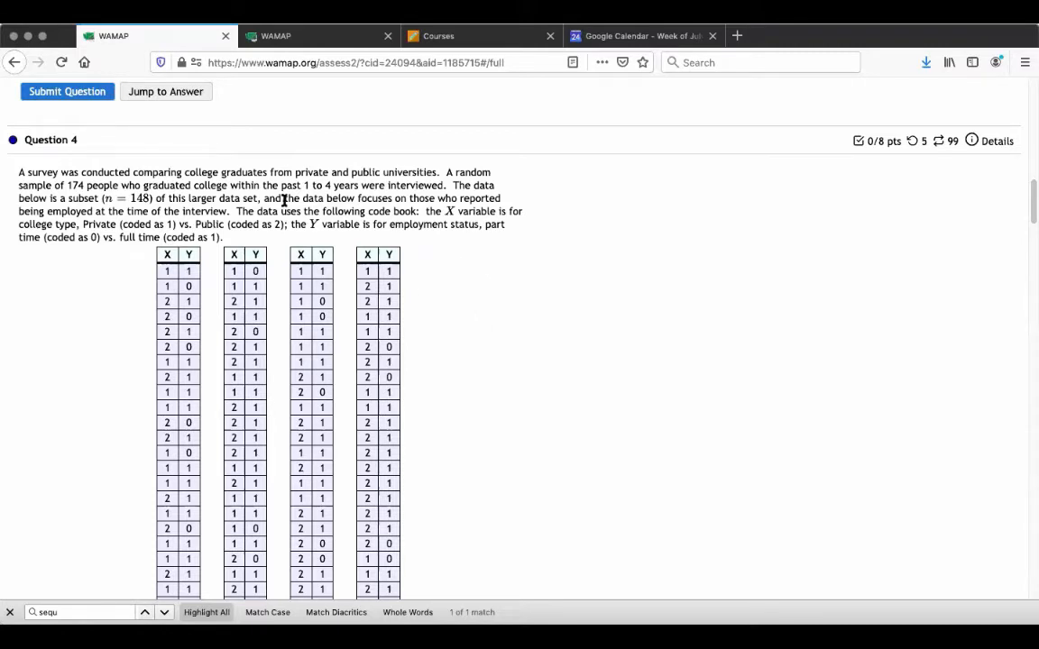
mouse_move(184, 206)
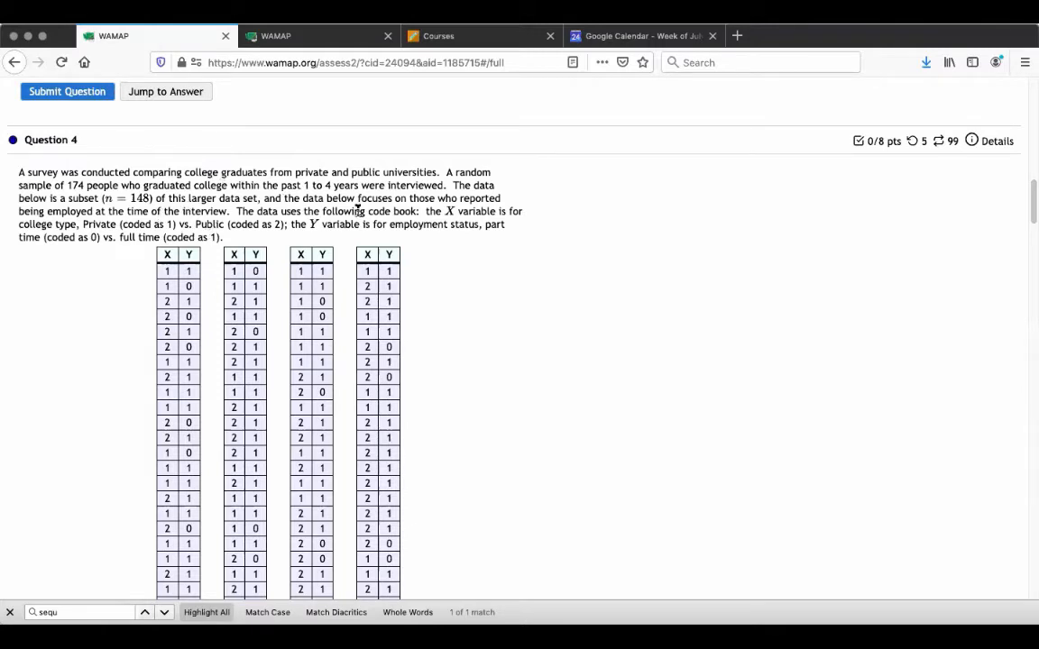
mouse_move(484, 249)
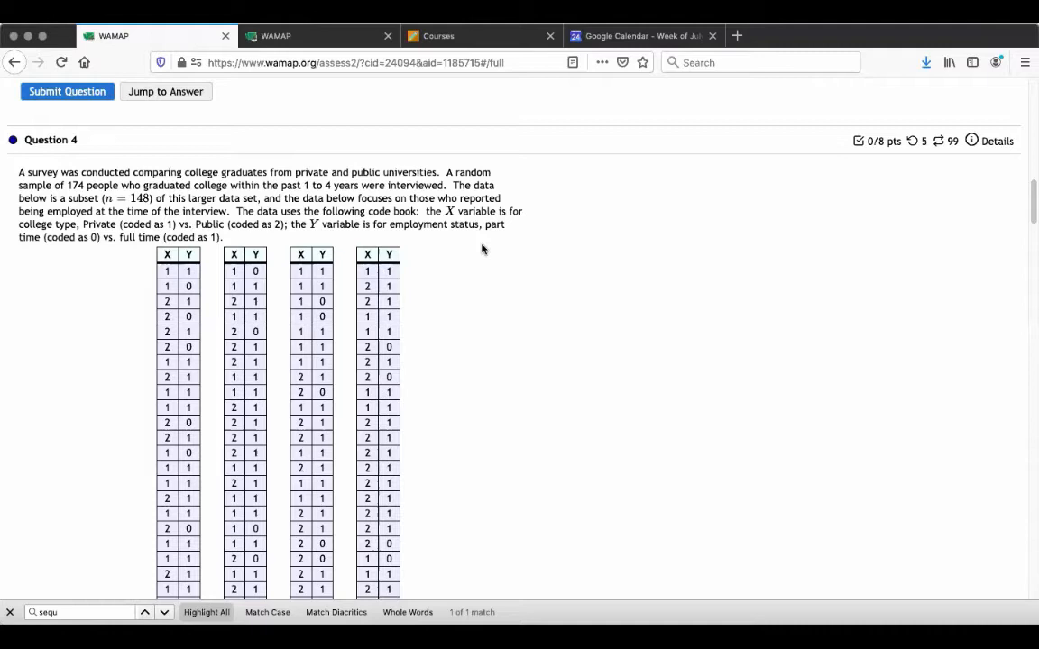
mouse_move(480, 246)
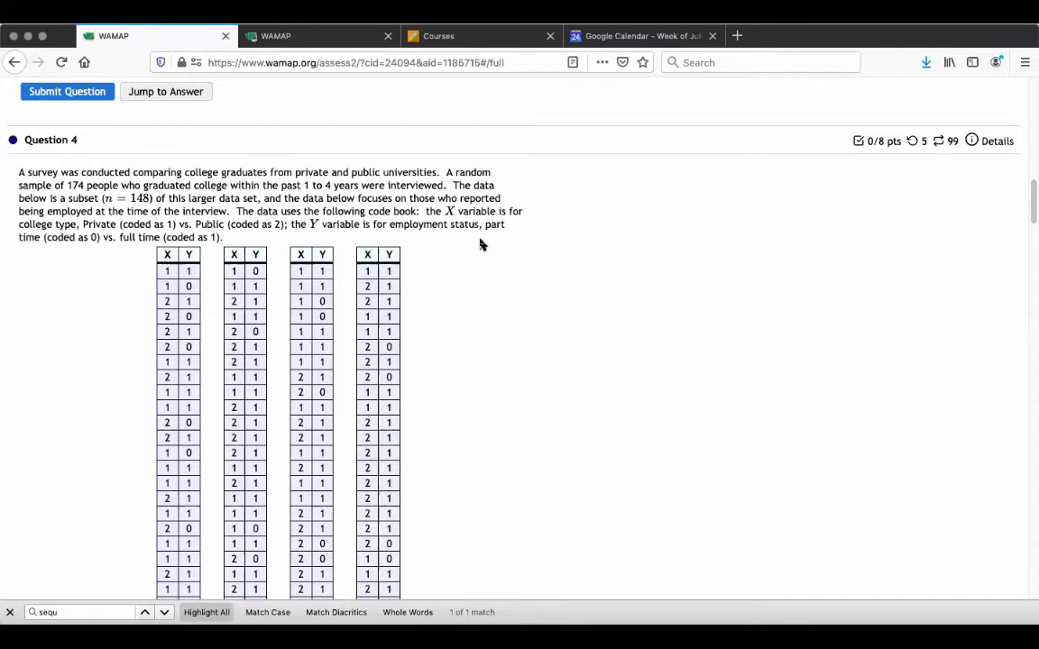
mouse_move(422, 236)
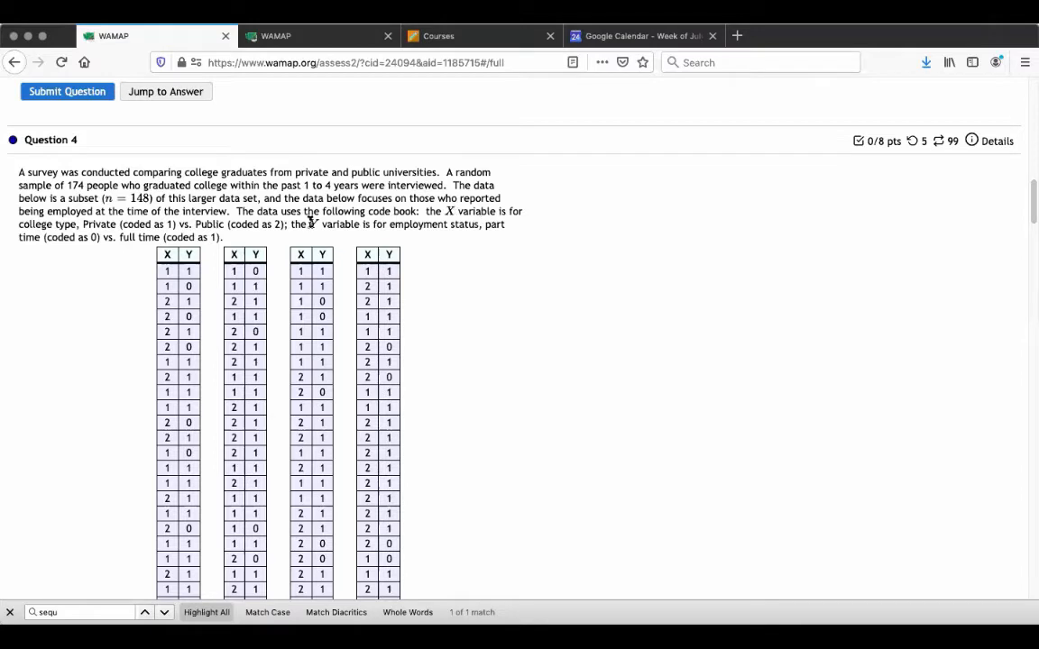
mouse_move(159, 297)
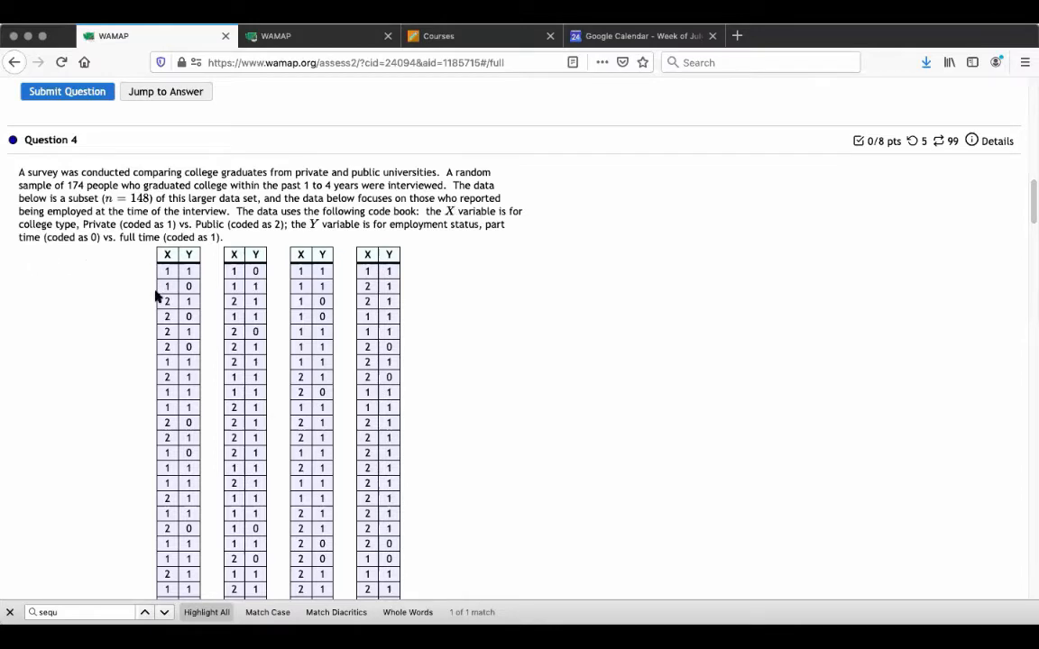
mouse_move(173, 363)
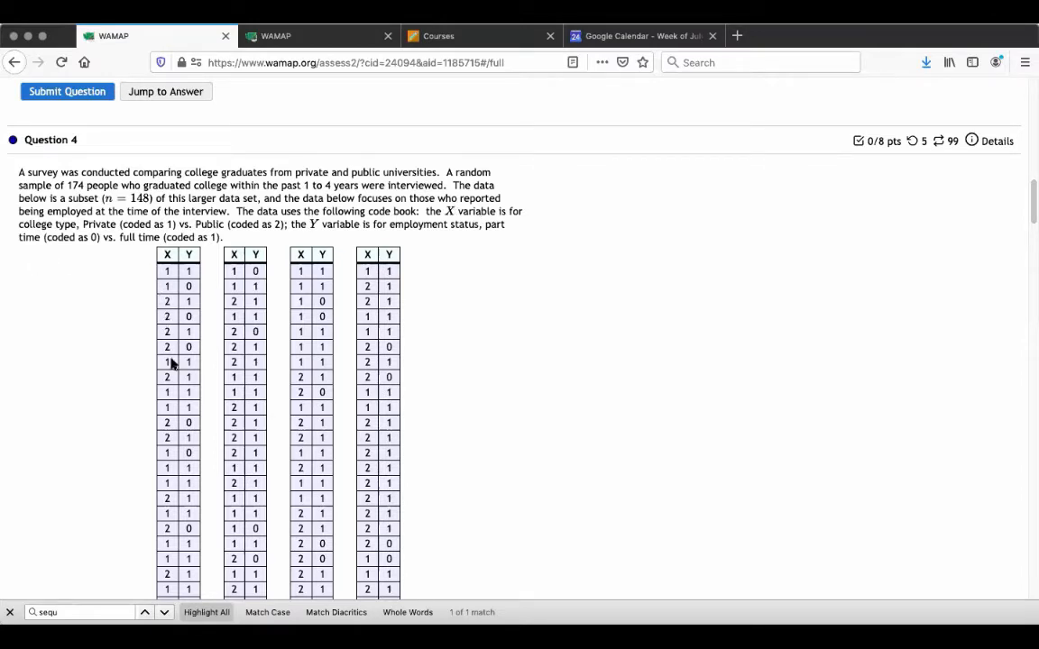
mouse_move(419, 242)
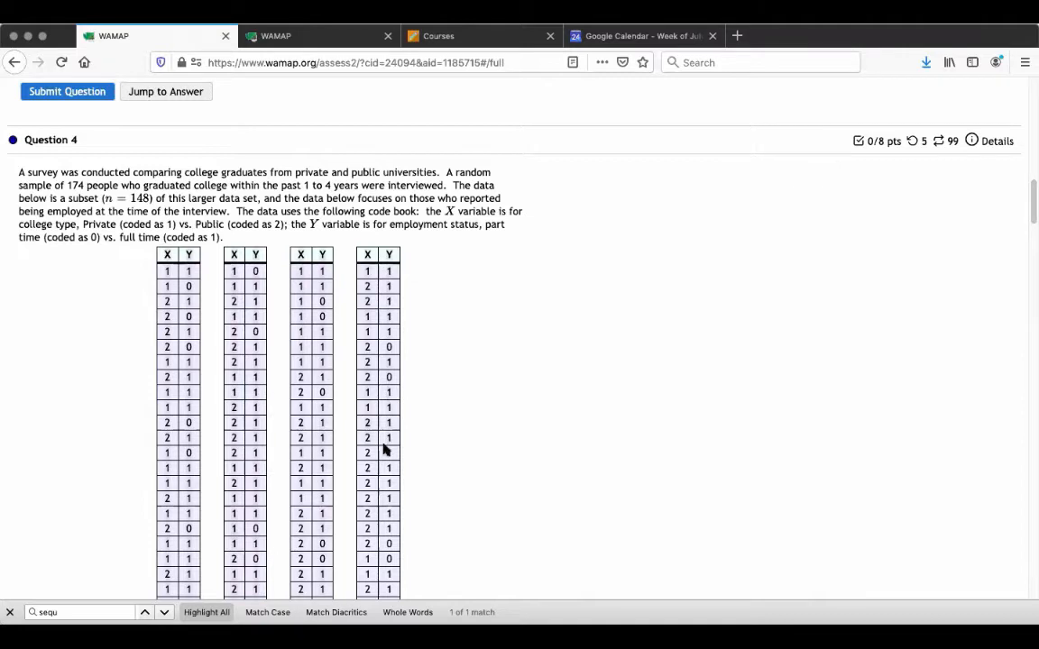
- Paste the copied WAMAP X/Y survey table into the sheet starting at A1
scroll(down, 3)
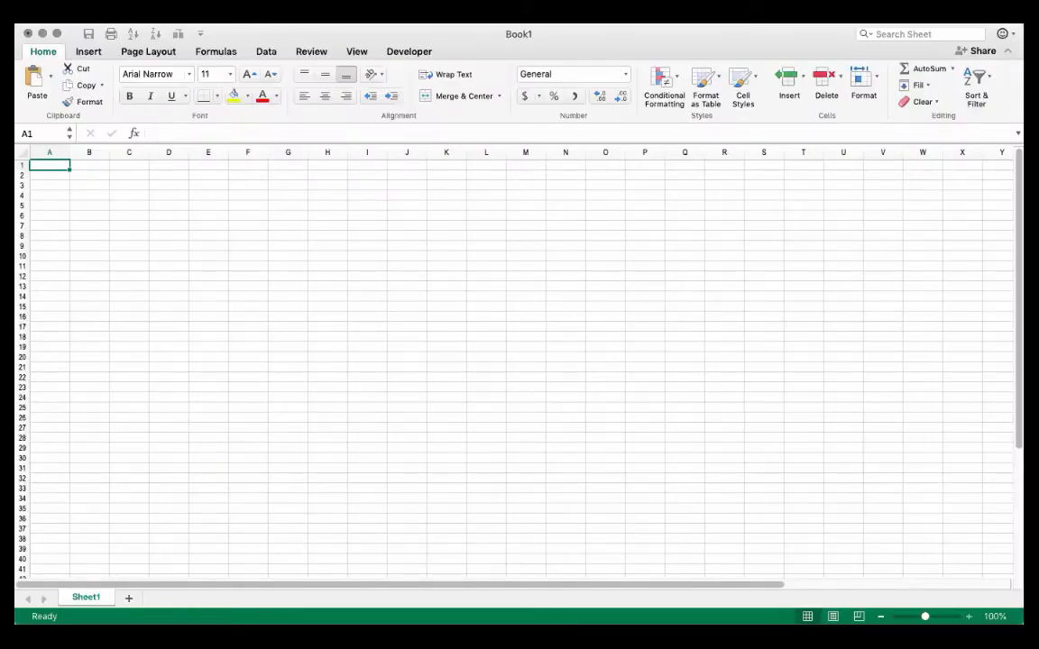
mouse_move(676, 374)
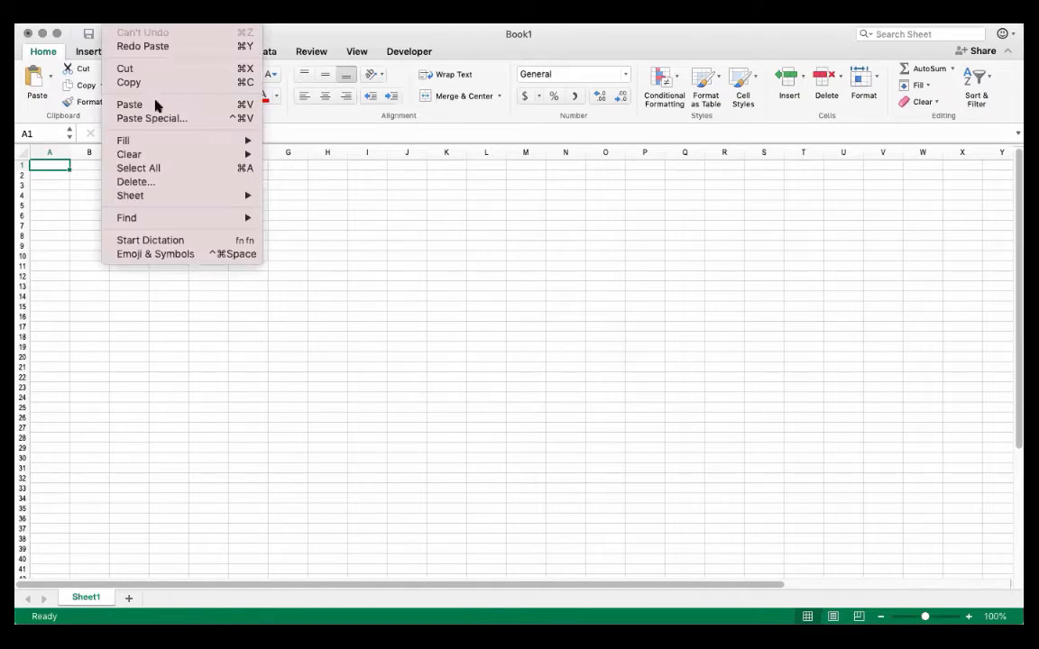
click(130, 105)
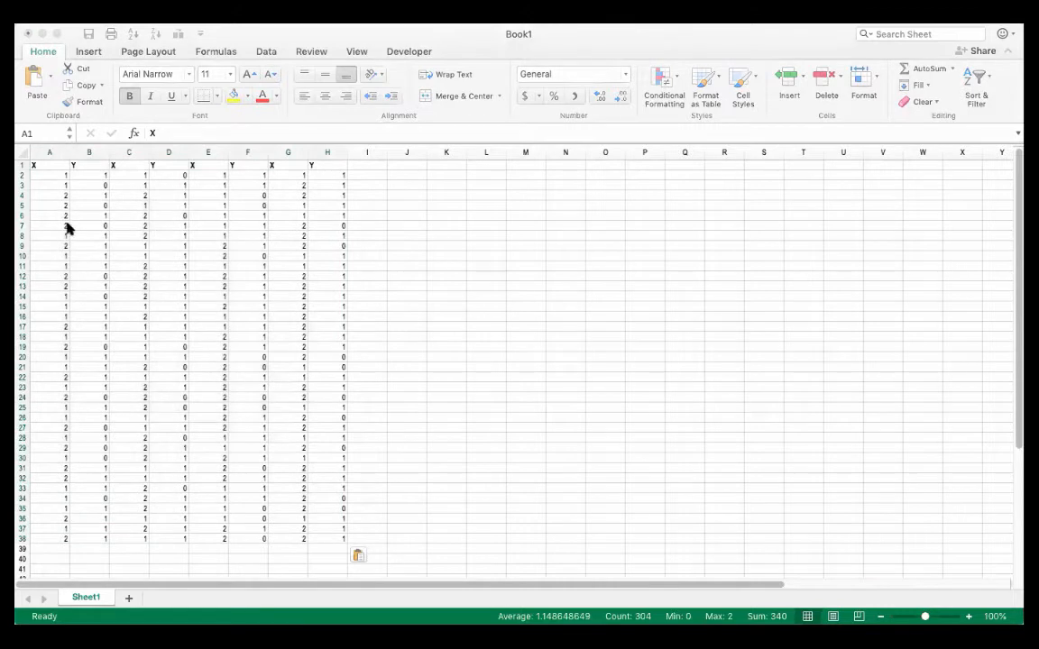
mouse_move(123, 310)
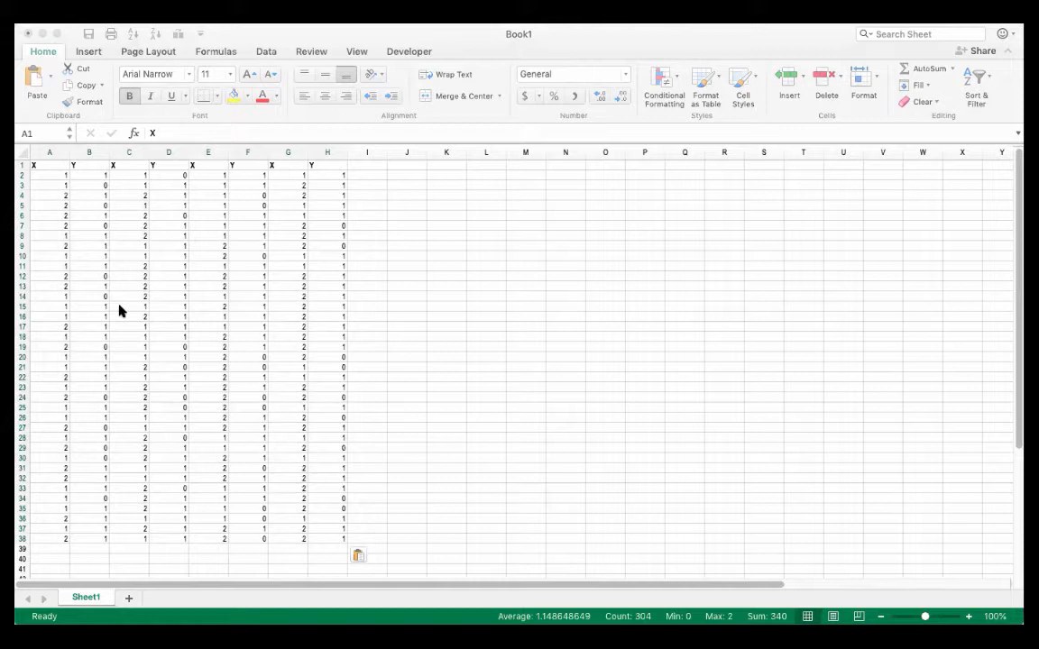
- In the selected X columns, replace every whole-cell 1 with 'private'
click(485, 285)
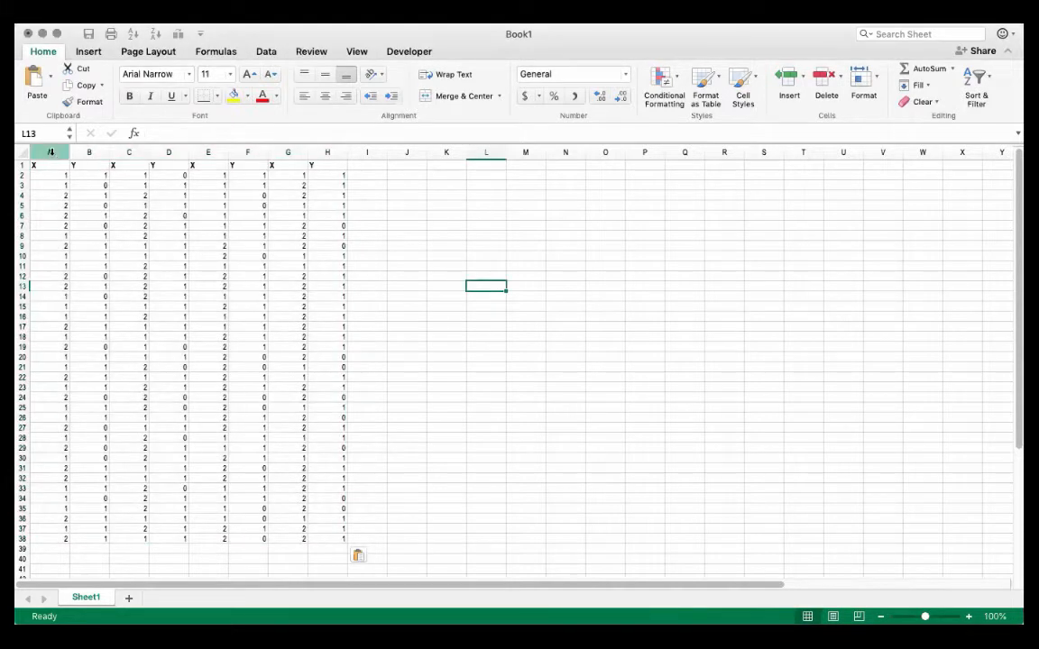
click(50, 152)
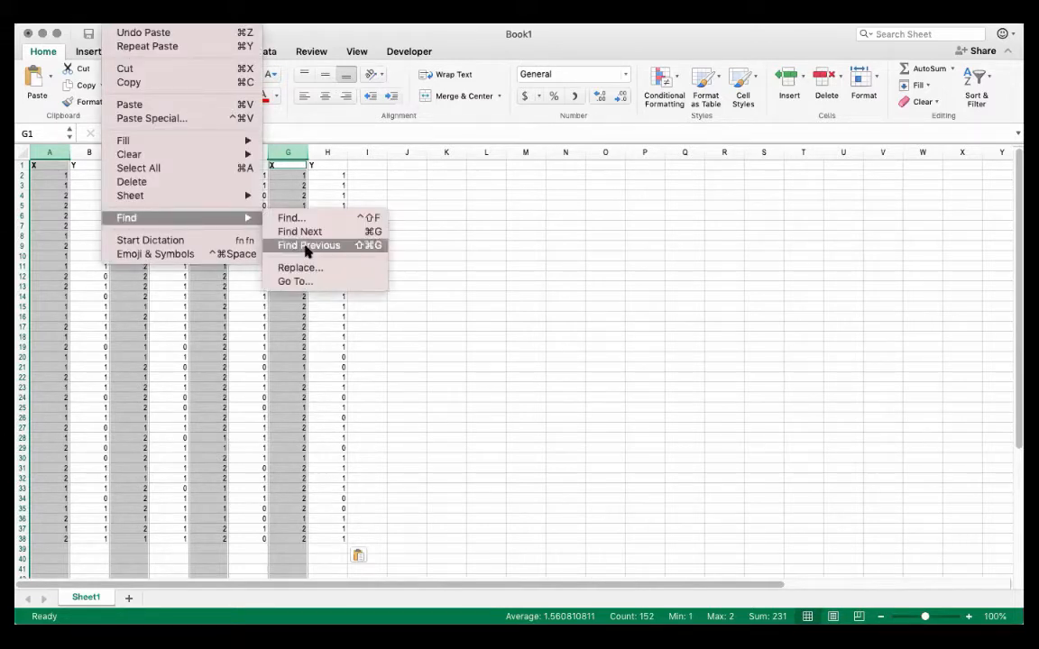
click(299, 267)
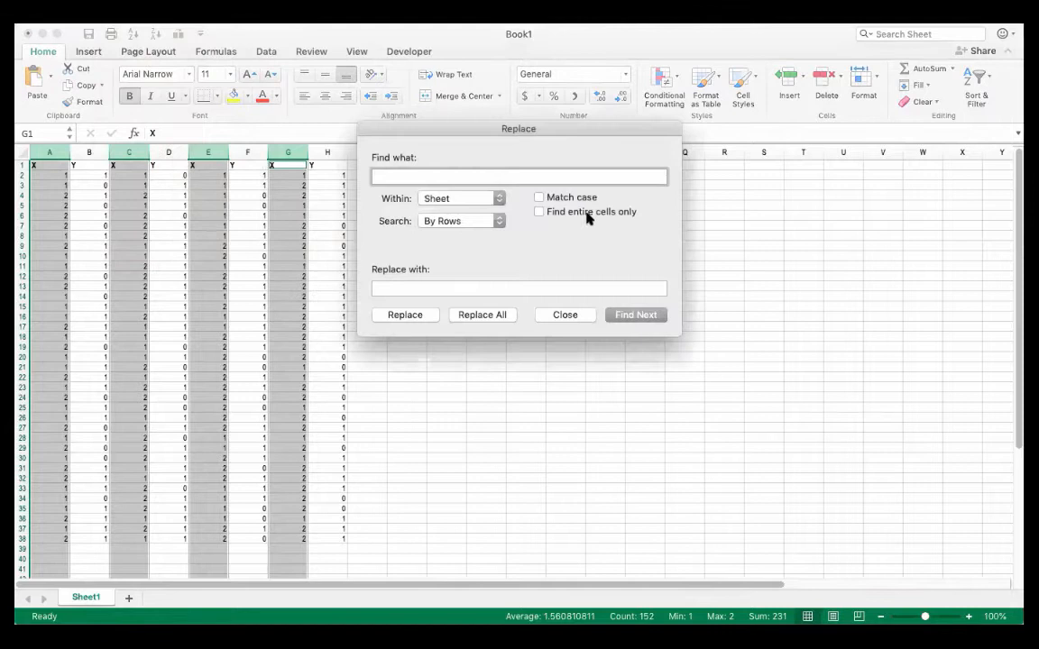
click(537, 211)
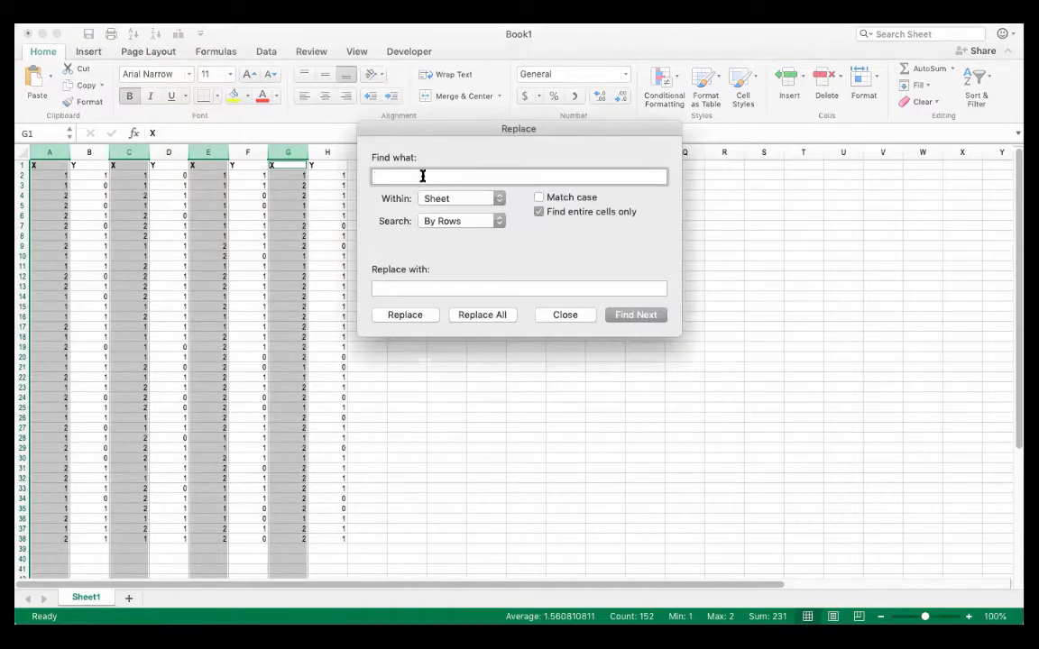
text(1)
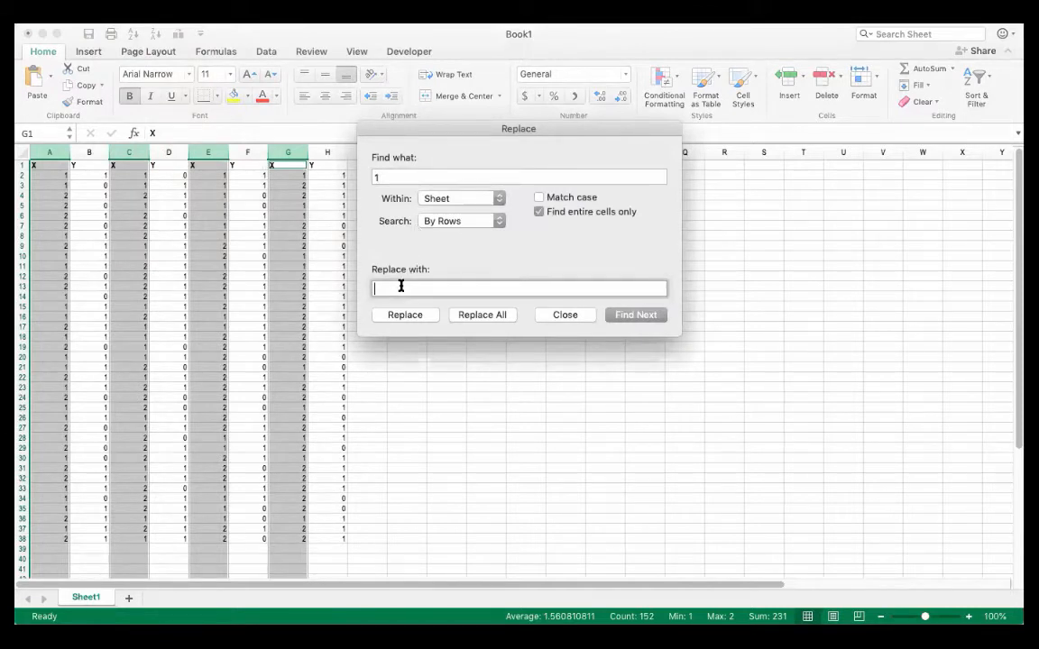
text(private)
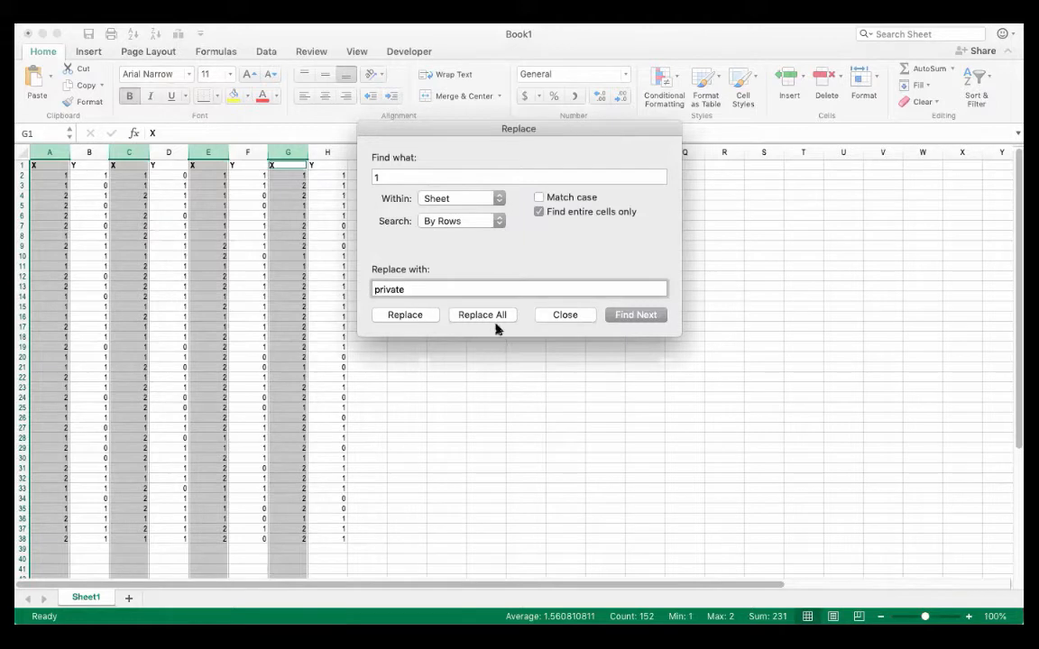
click(484, 313)
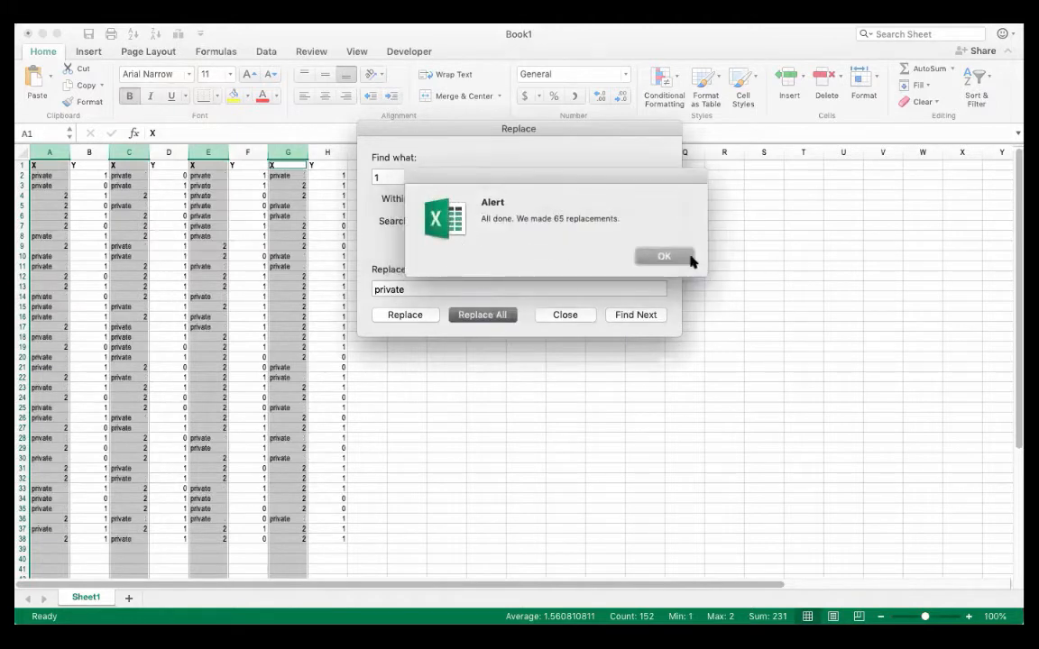
click(664, 257)
text(2)
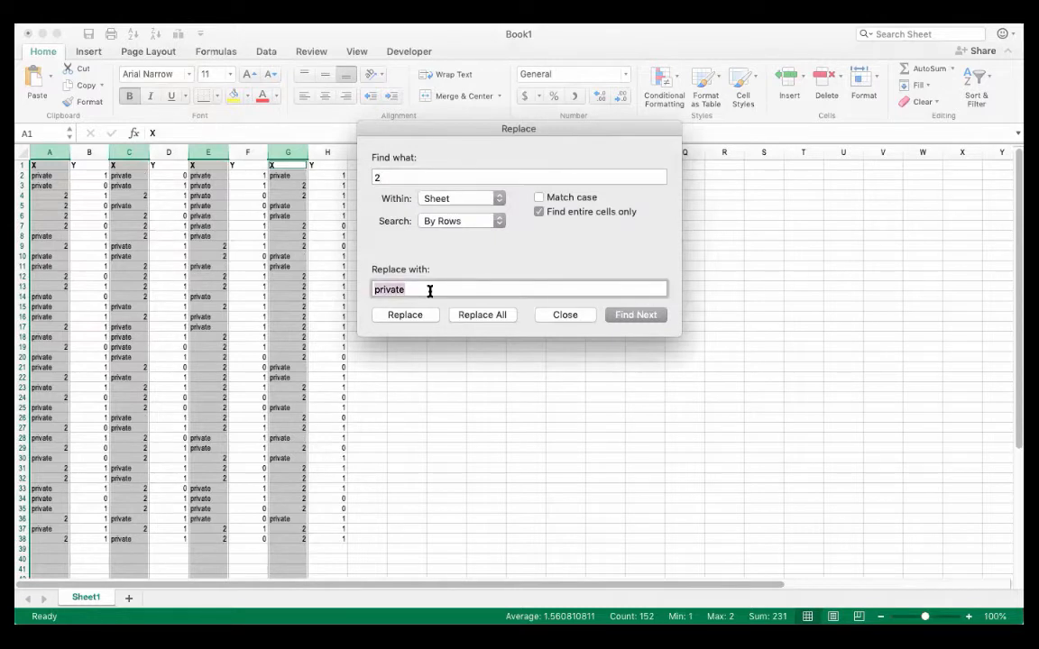
- Replace every 2 in the X columns with 'public' and finish the recoding
text(public)
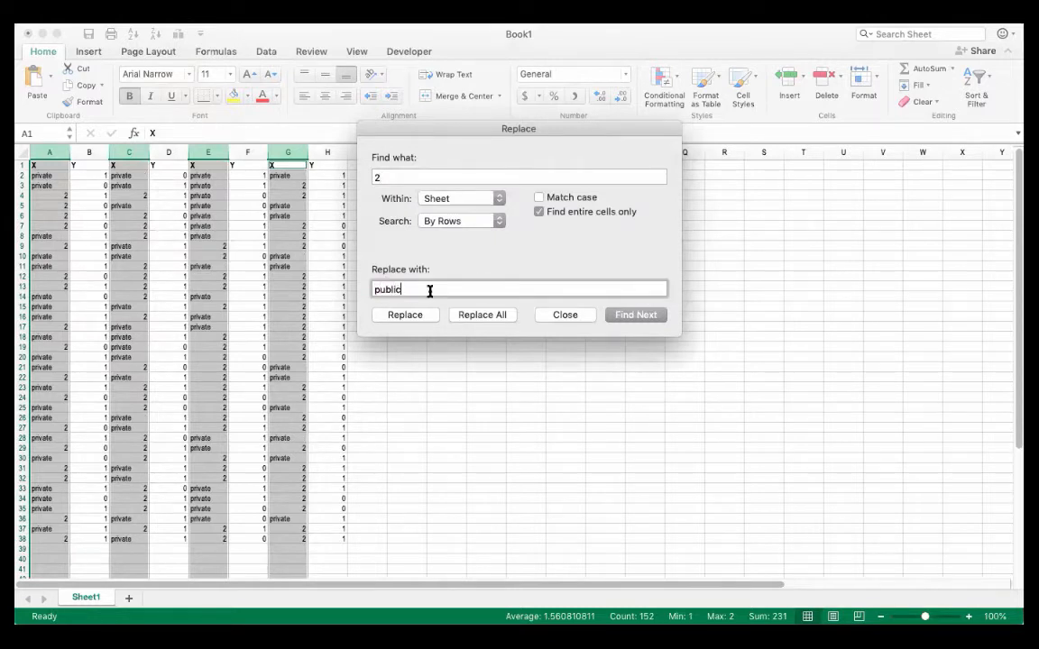
click(483, 313)
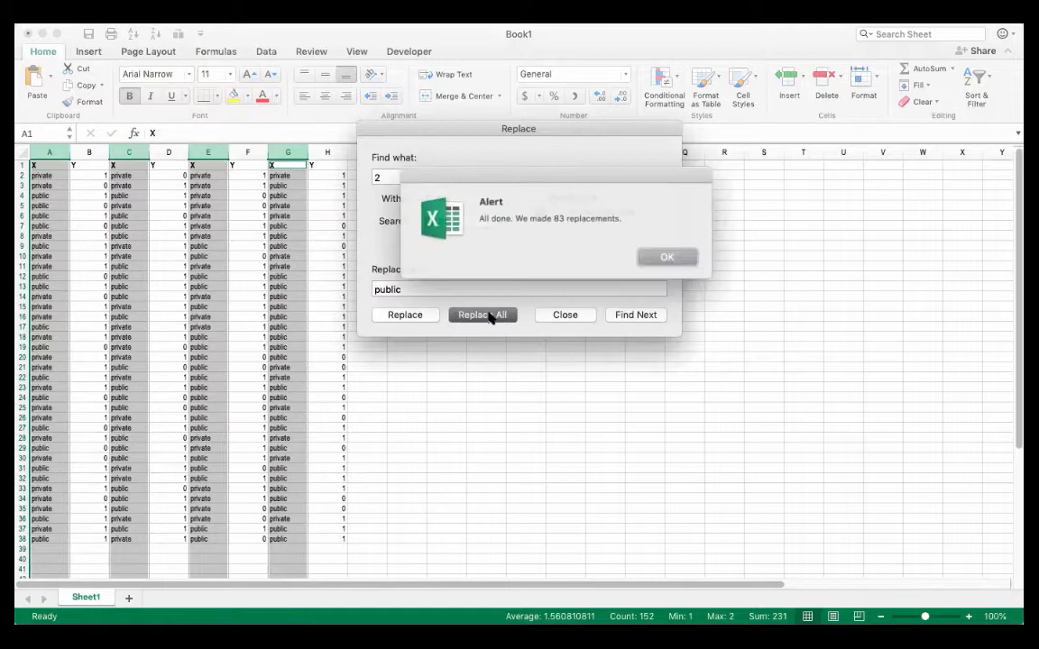
click(668, 257)
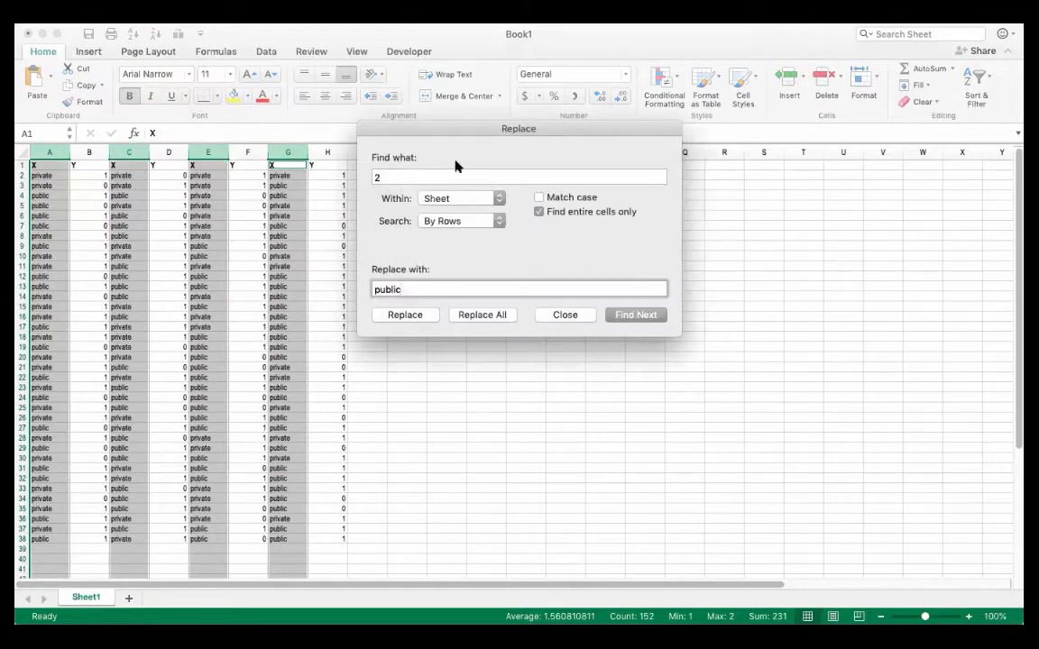
click(565, 314)
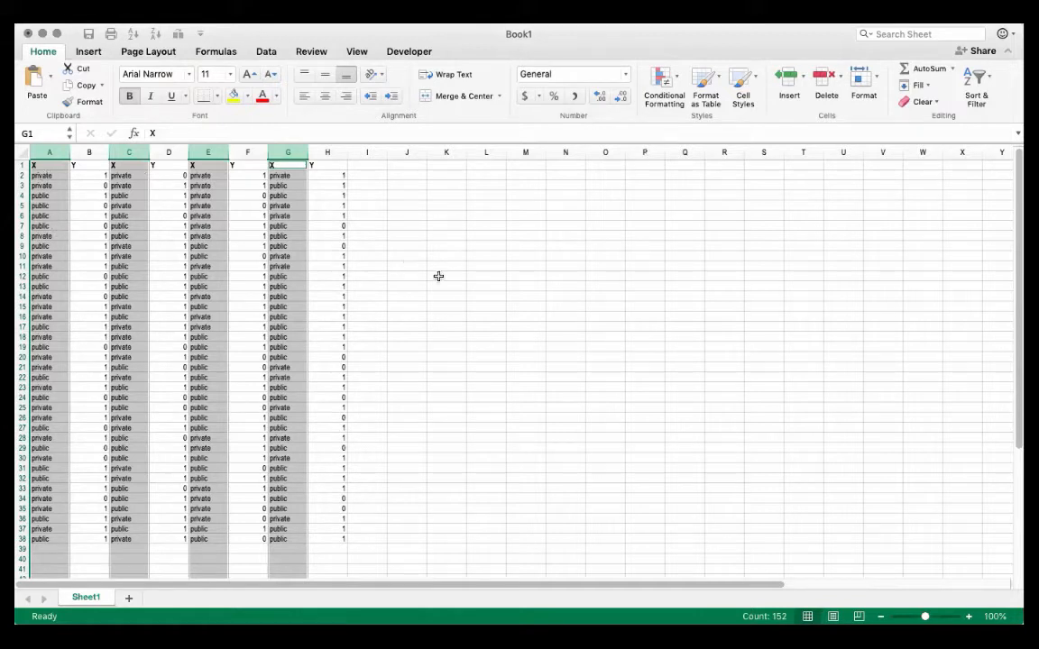
- In the selected Y columns, replace every 0 with 'part-time'
click(446, 276)
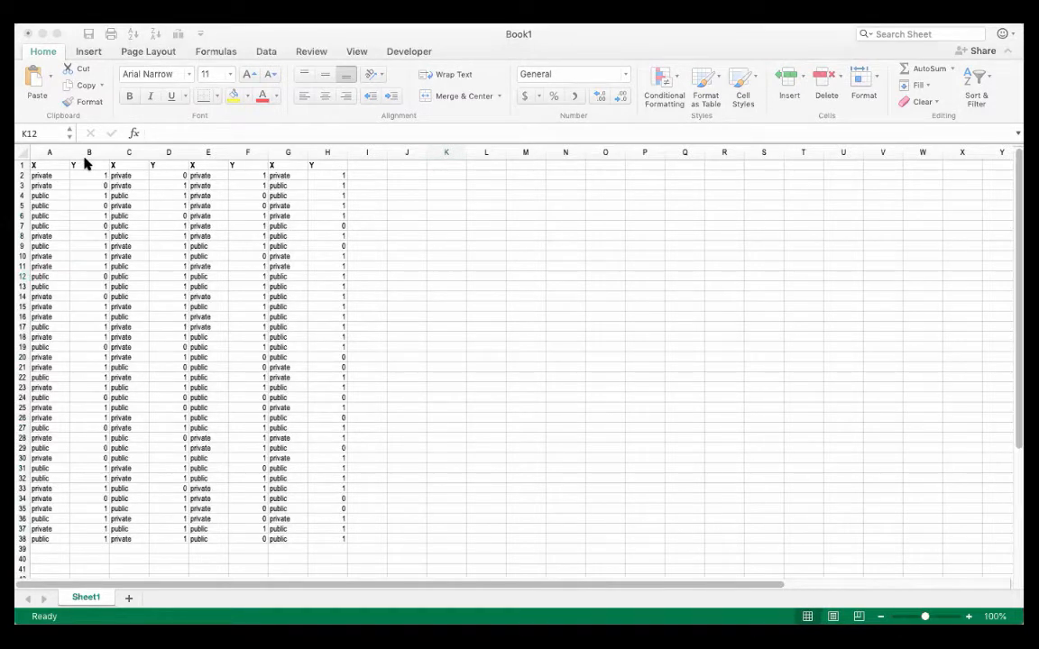
click(89, 151)
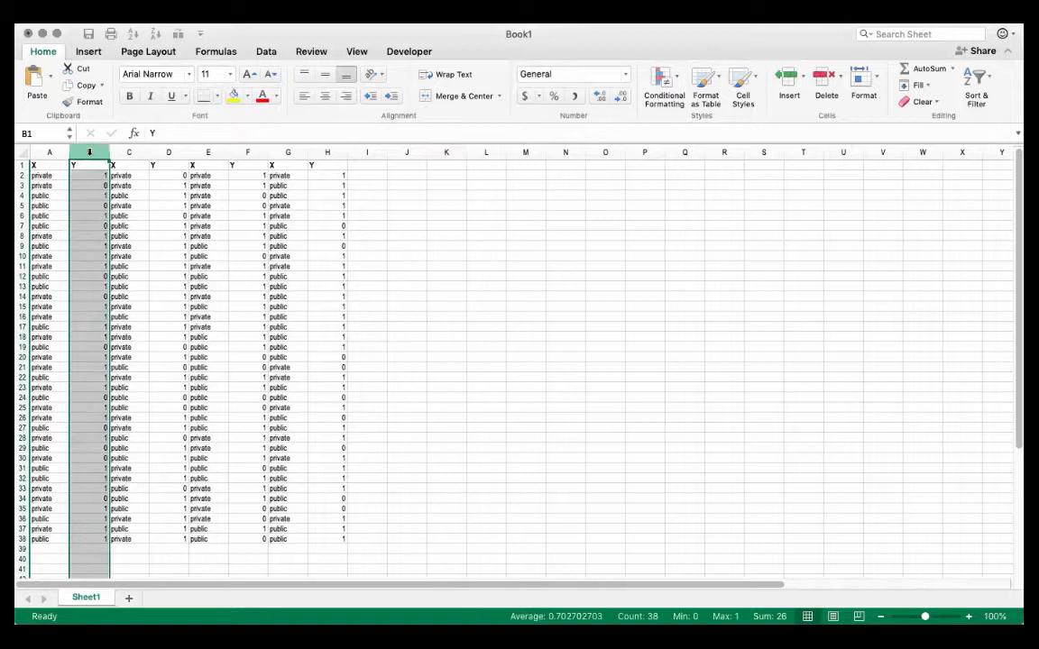
click(170, 151)
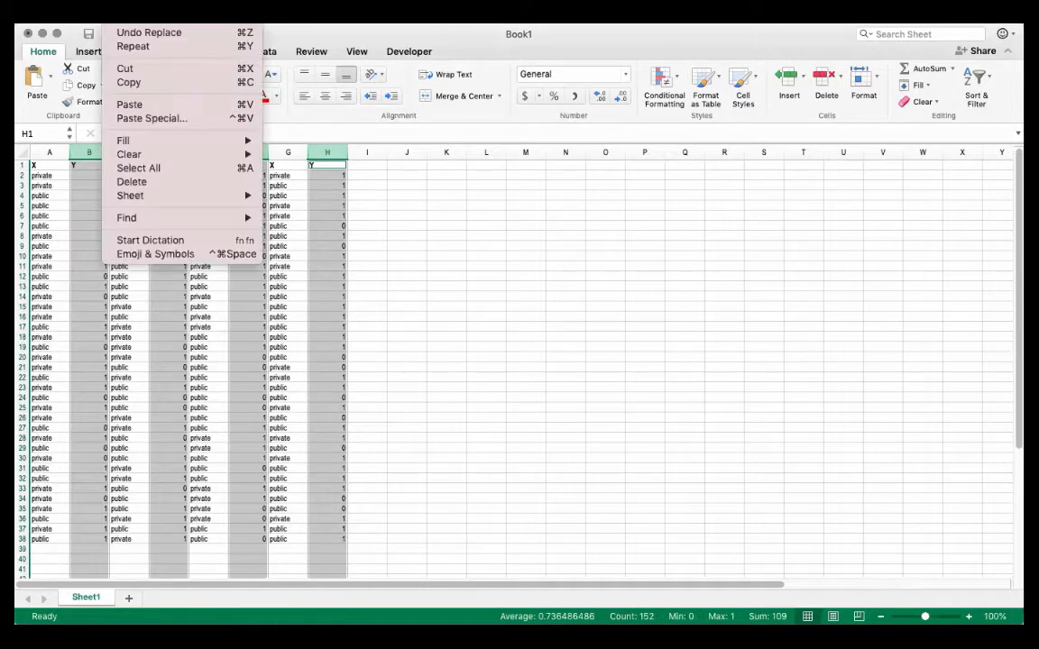
mouse_move(126, 216)
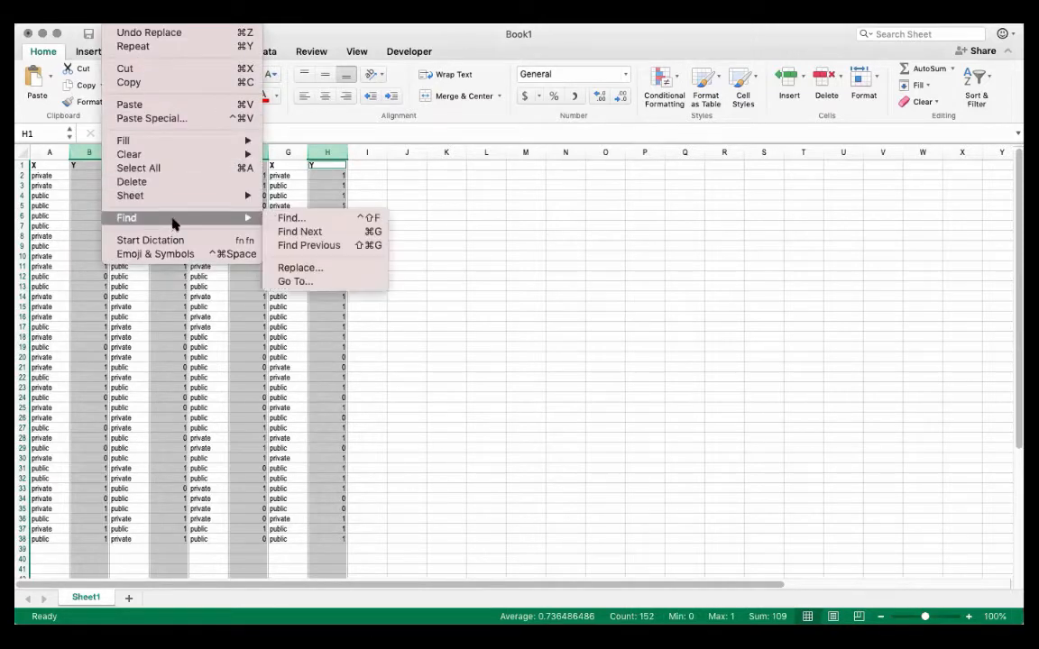
click(300, 267)
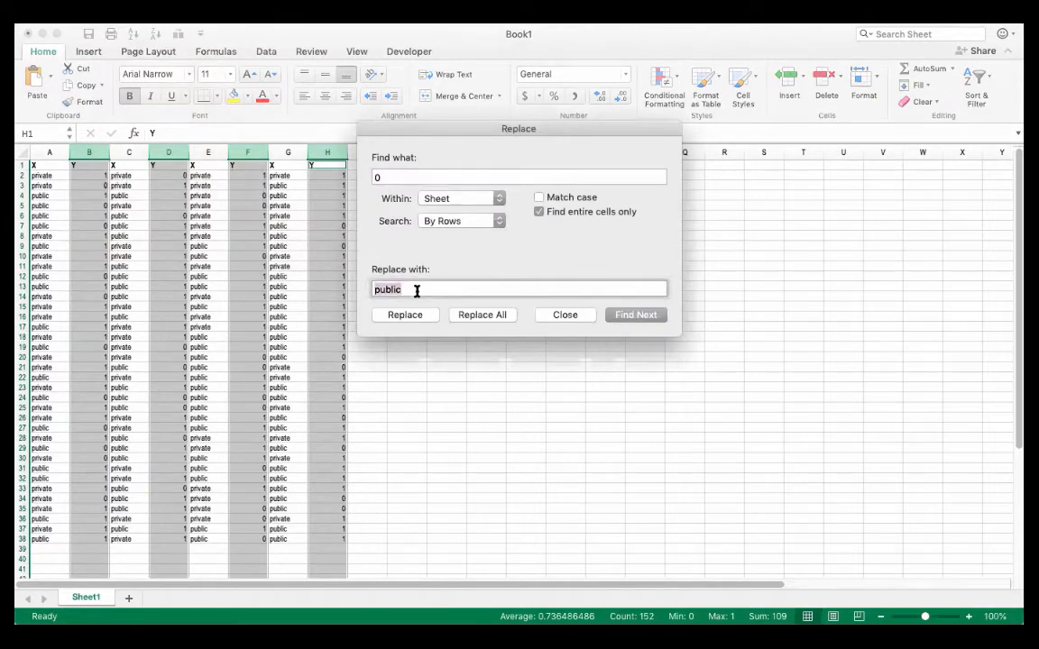
text(parttime)
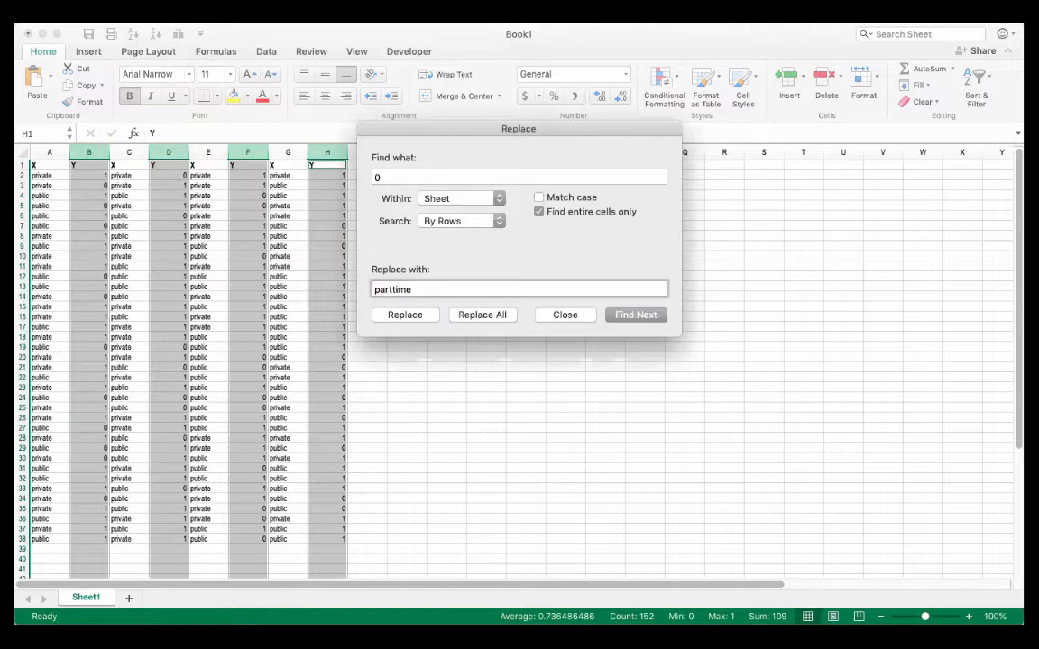
text(part-time)
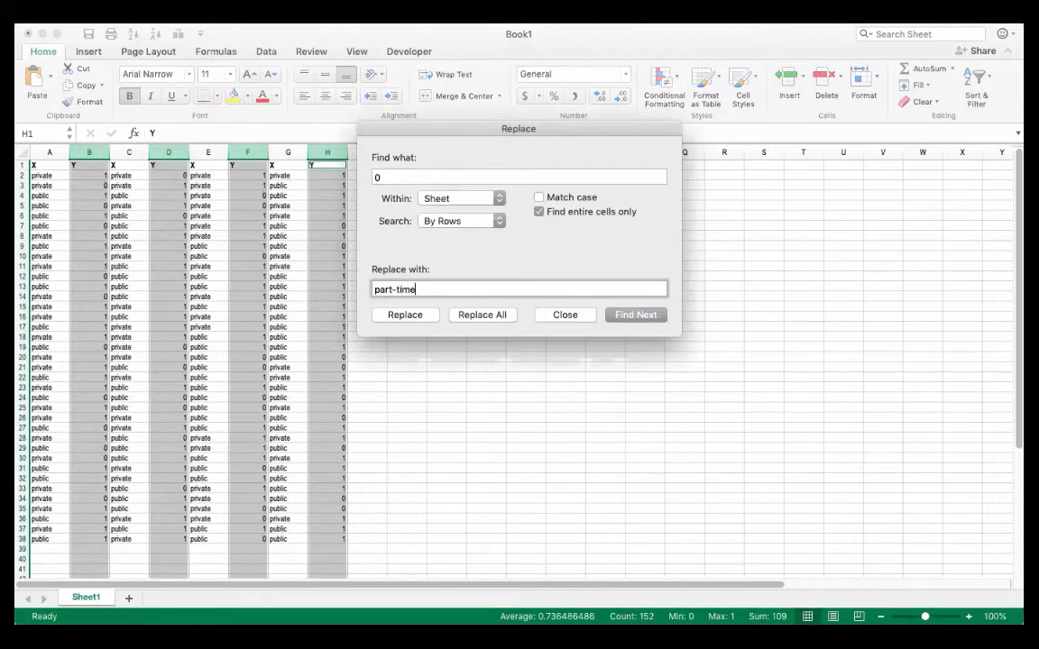
click(482, 314)
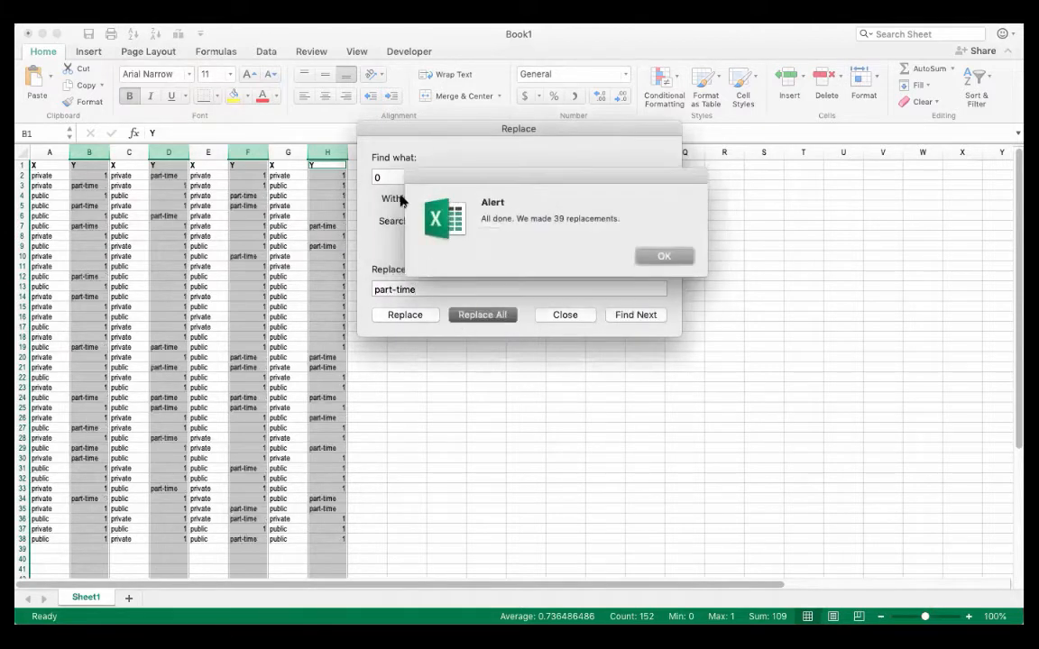
click(664, 256)
text(1)
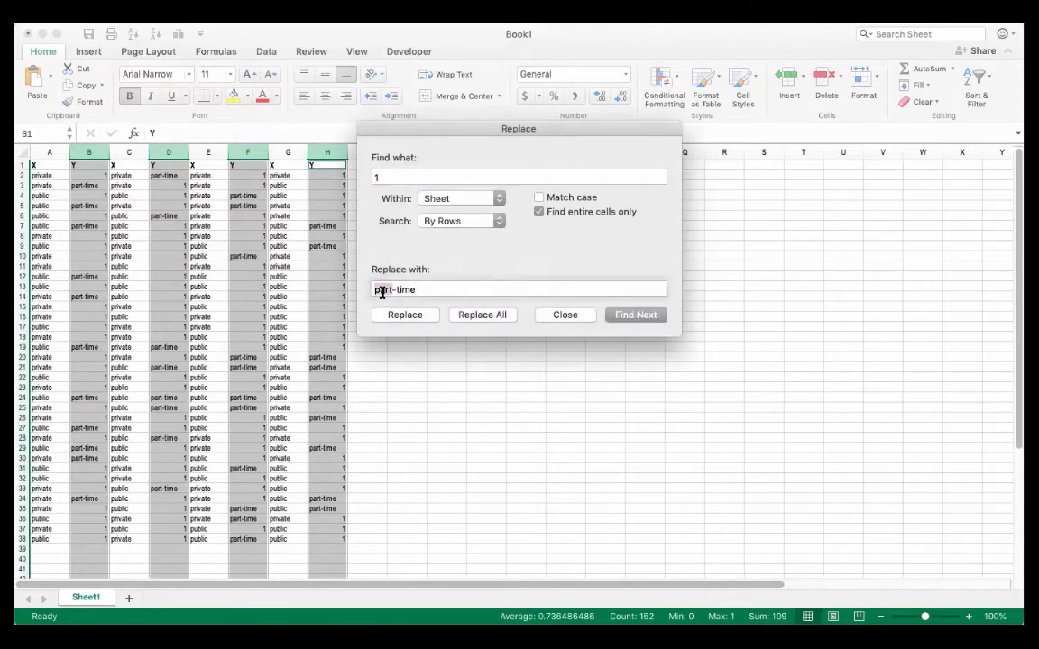
- Replace every 1 in the Y columns with 'full-time' and finish the recoding
text(full-time)
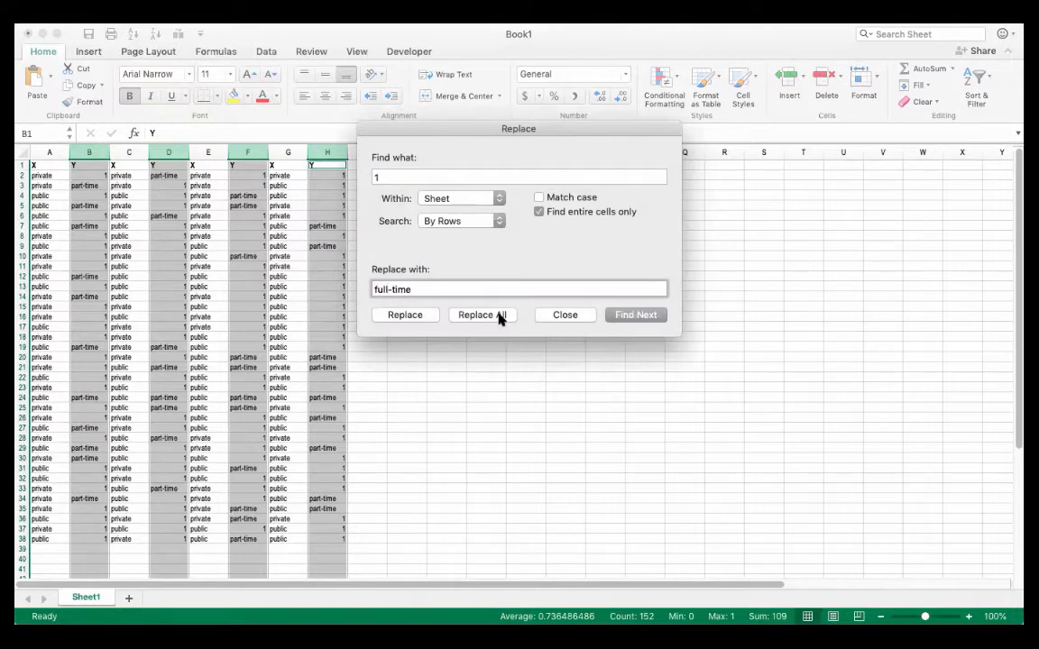
click(482, 313)
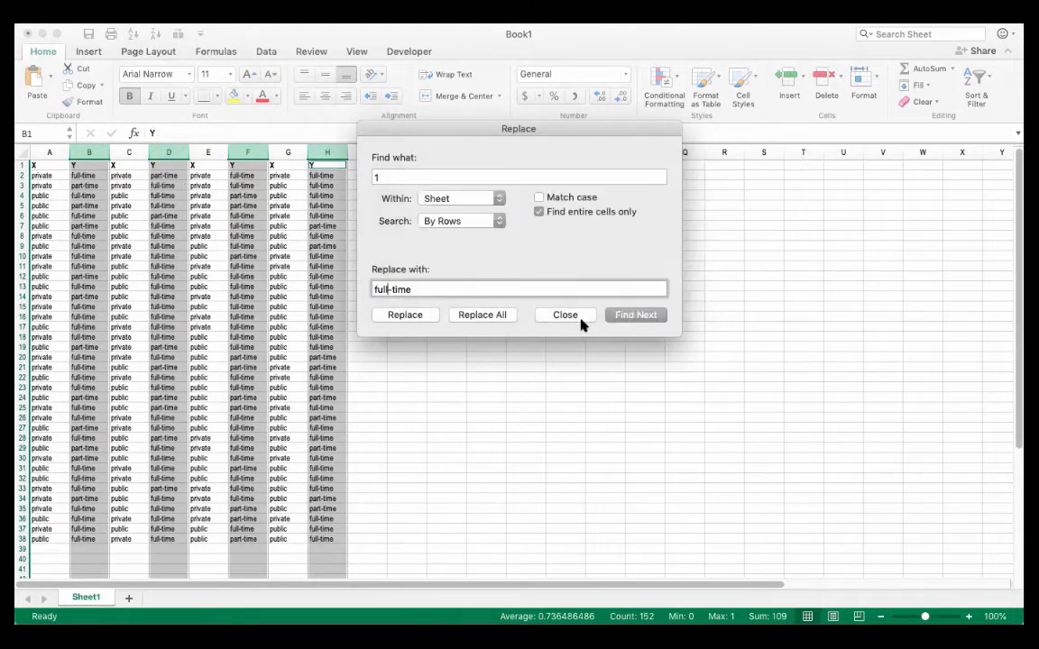
click(564, 314)
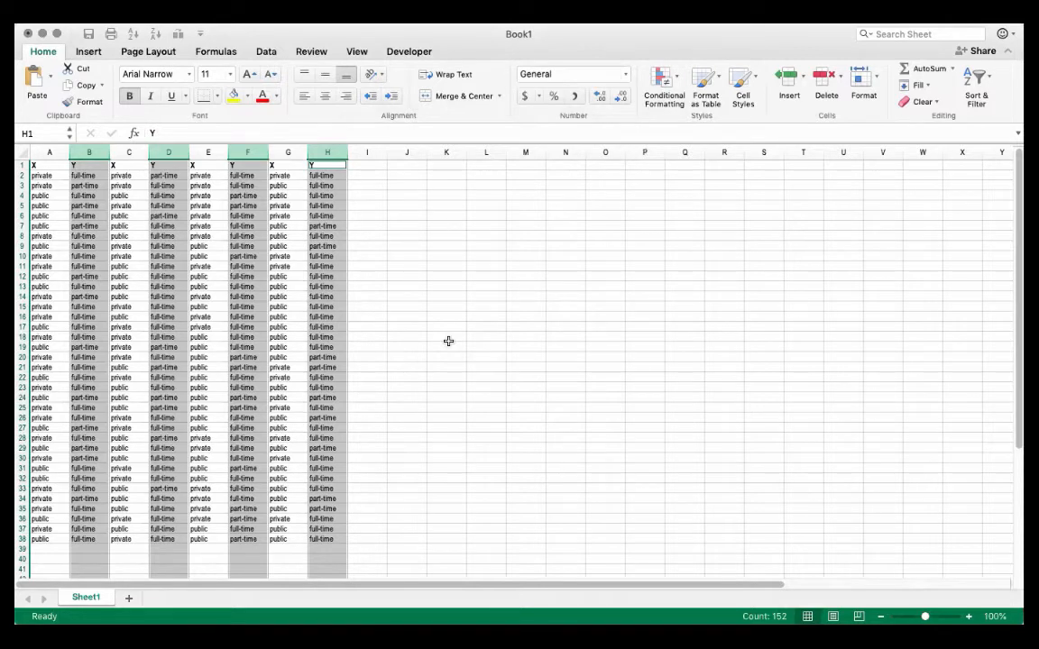
mouse_move(386, 294)
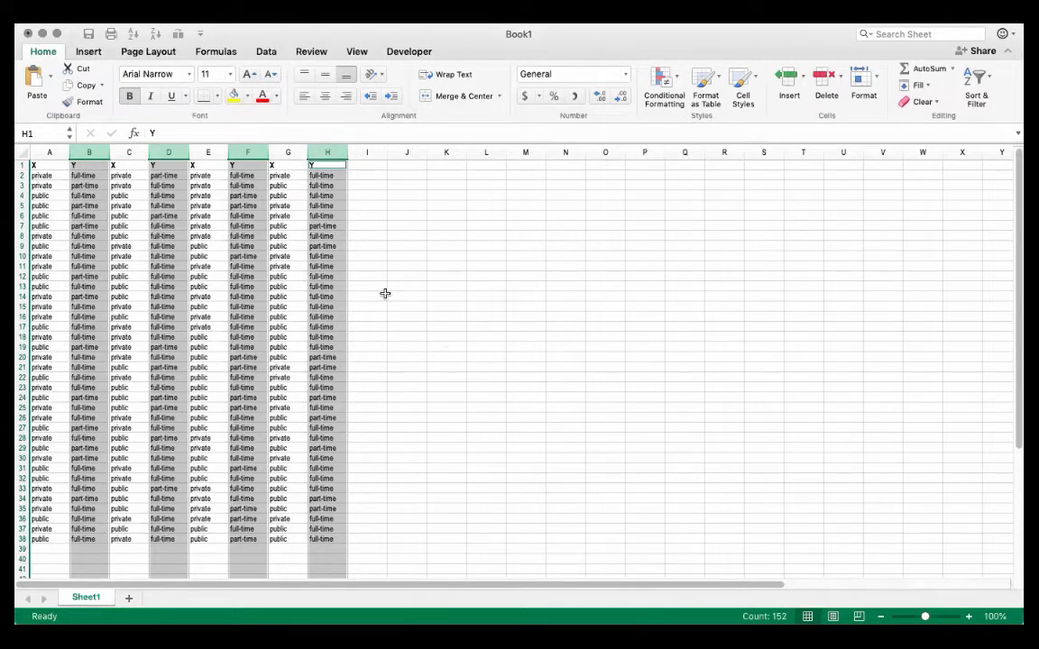
mouse_move(395, 242)
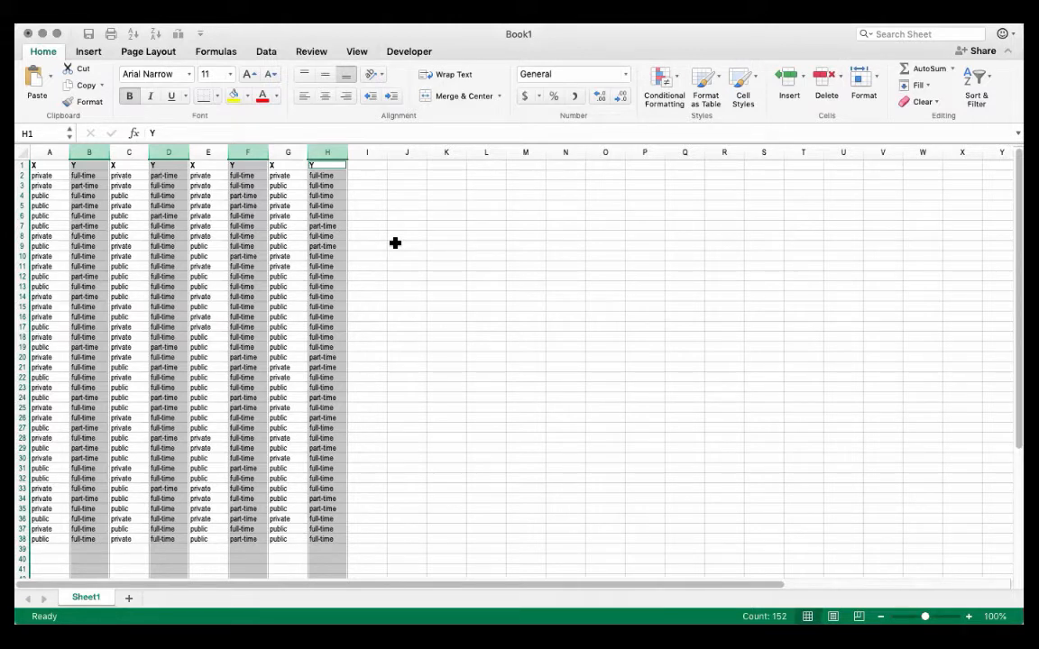
mouse_move(404, 175)
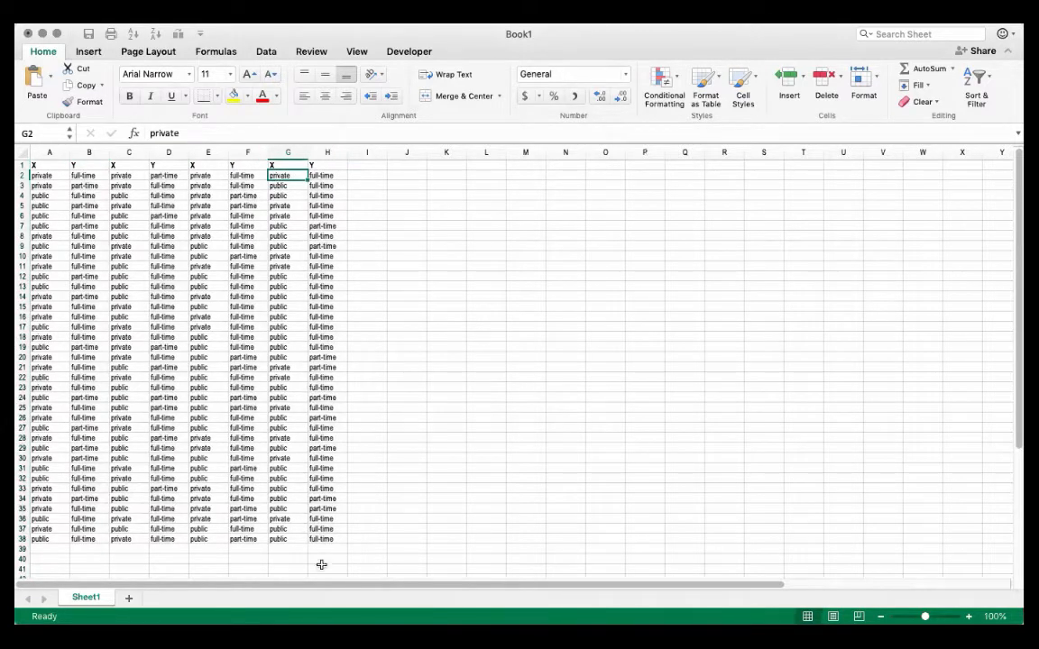
- Stack the G–H and C–D response pairs below the existing data in columns A and B
drag(289, 175, 327, 538)
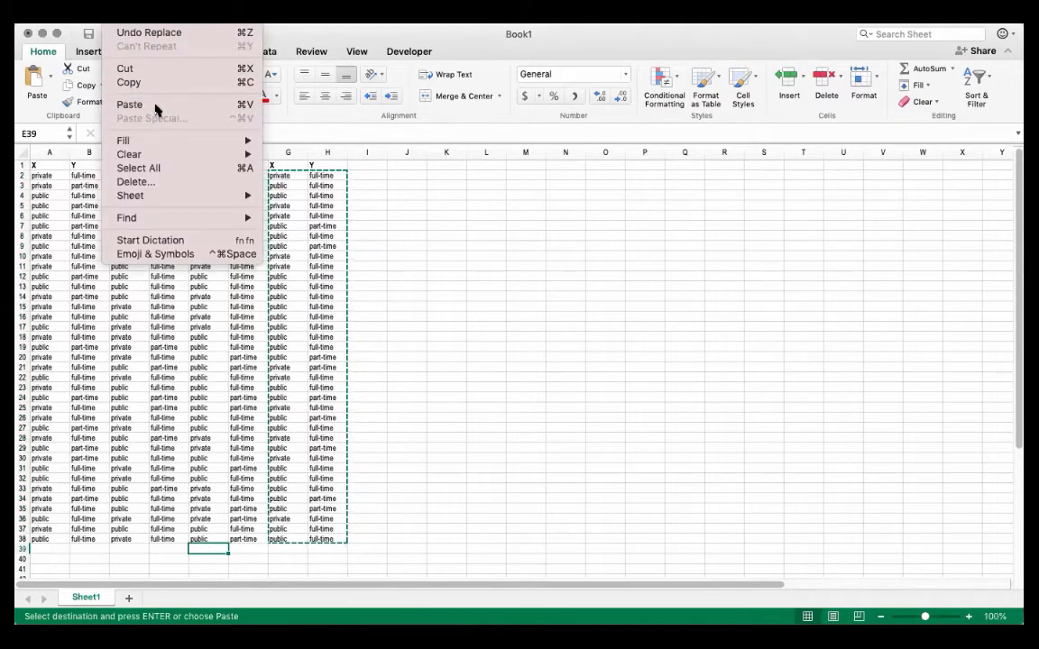
click(129, 103)
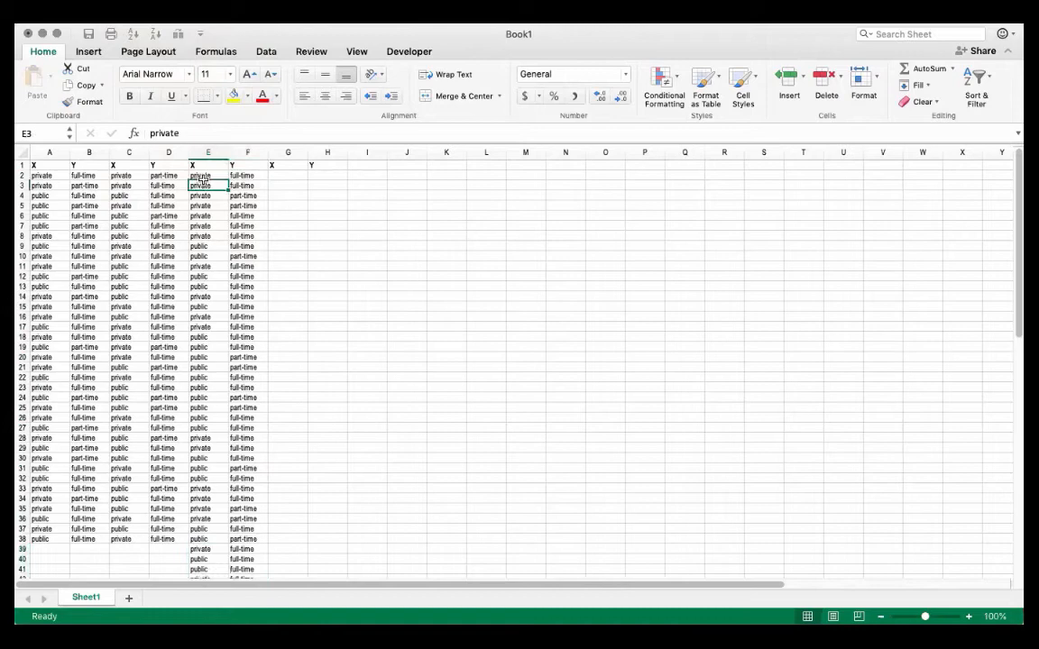
scroll(down, 3)
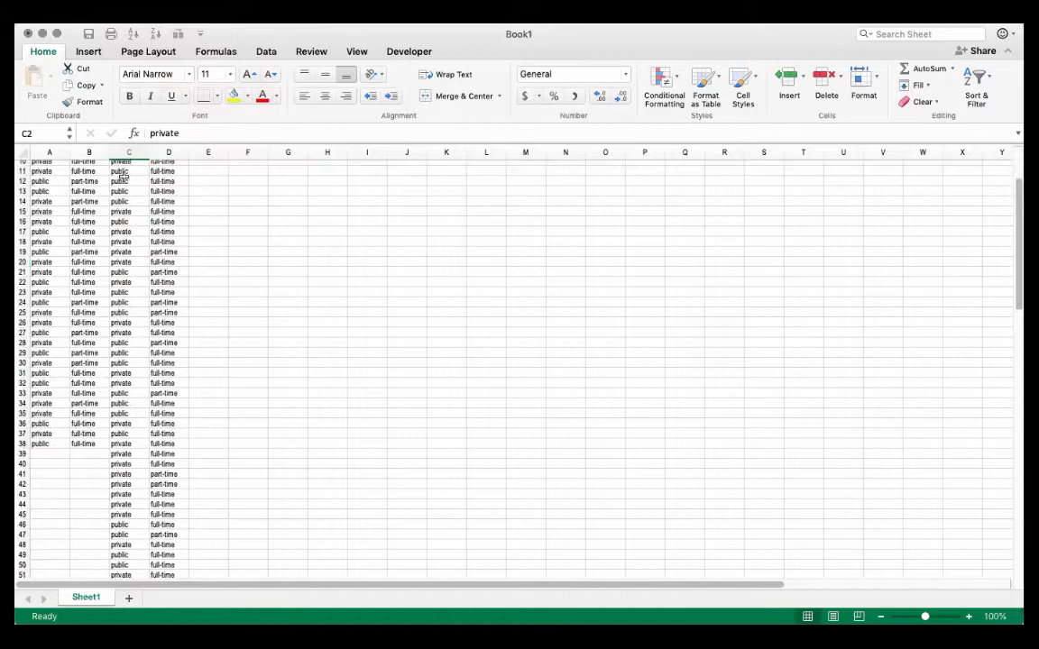
scroll(down, 3)
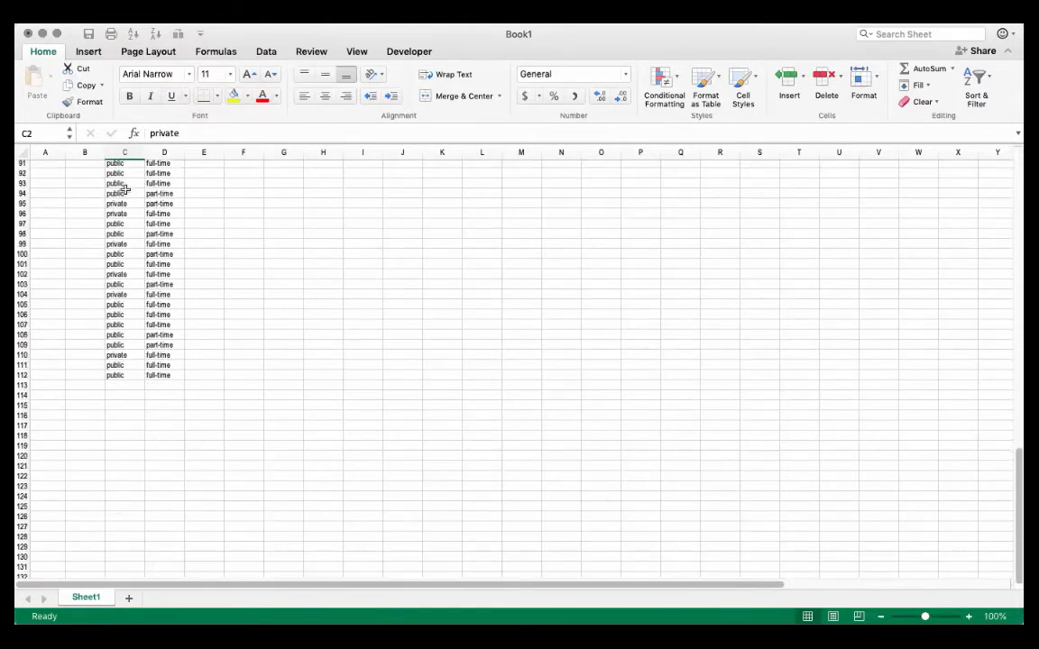
drag(124, 184, 164, 373)
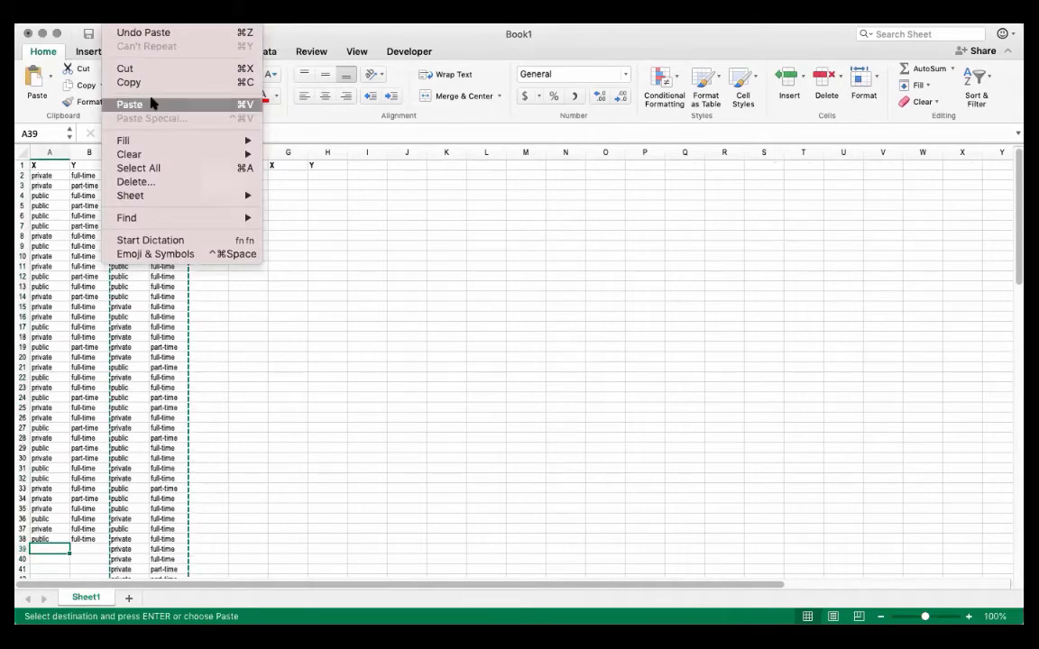
click(130, 105)
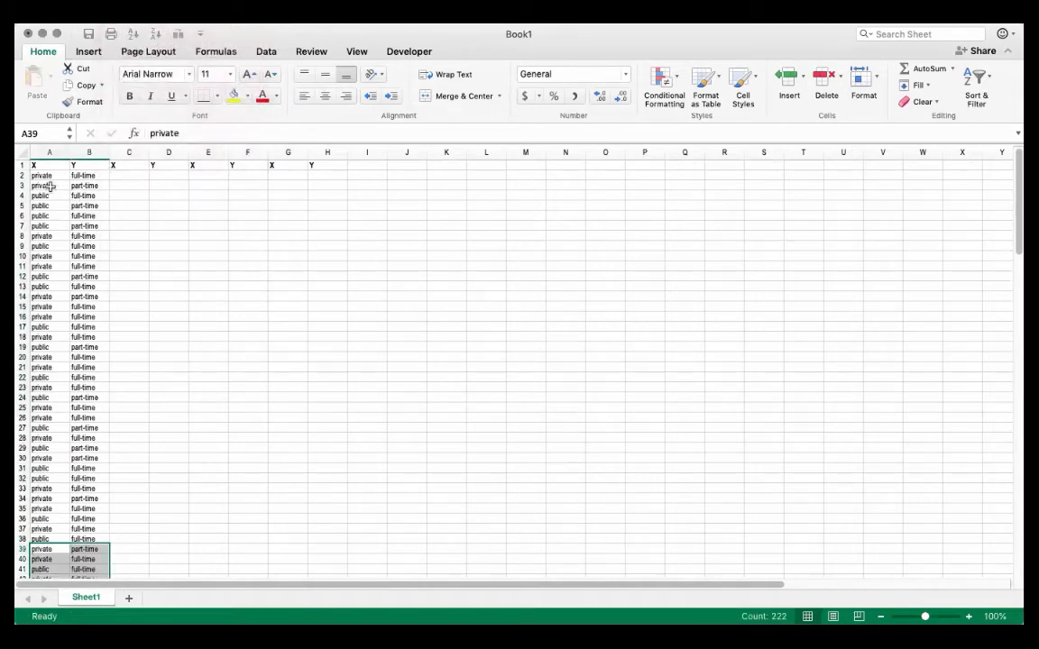
- Review the combined ~148-row list sorted with full-time rows before part-time
scroll(down, 3)
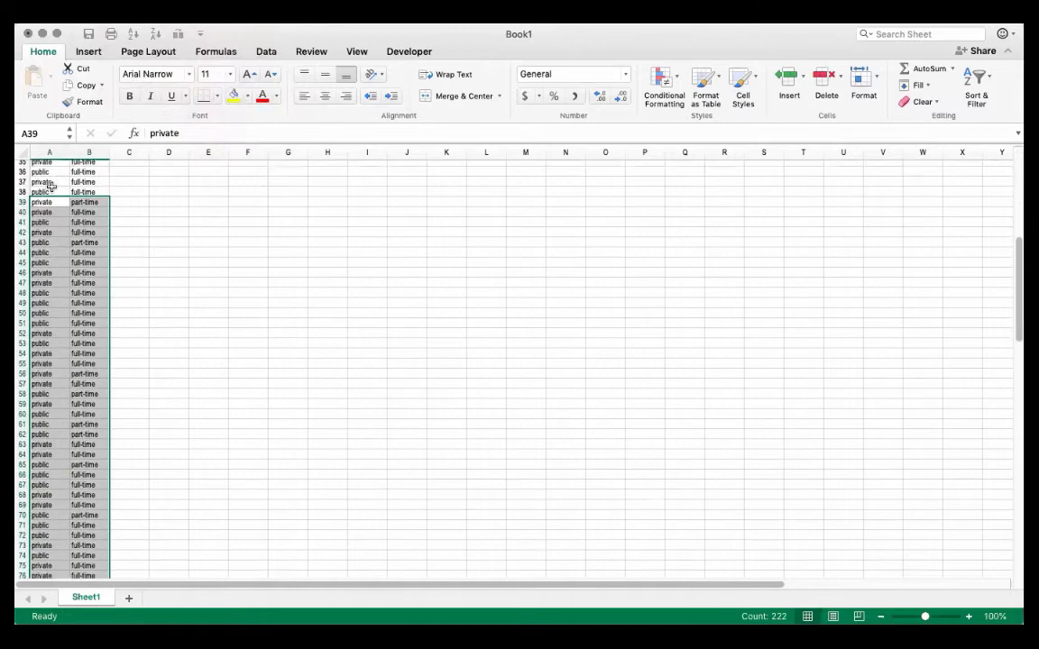
scroll(down, 3)
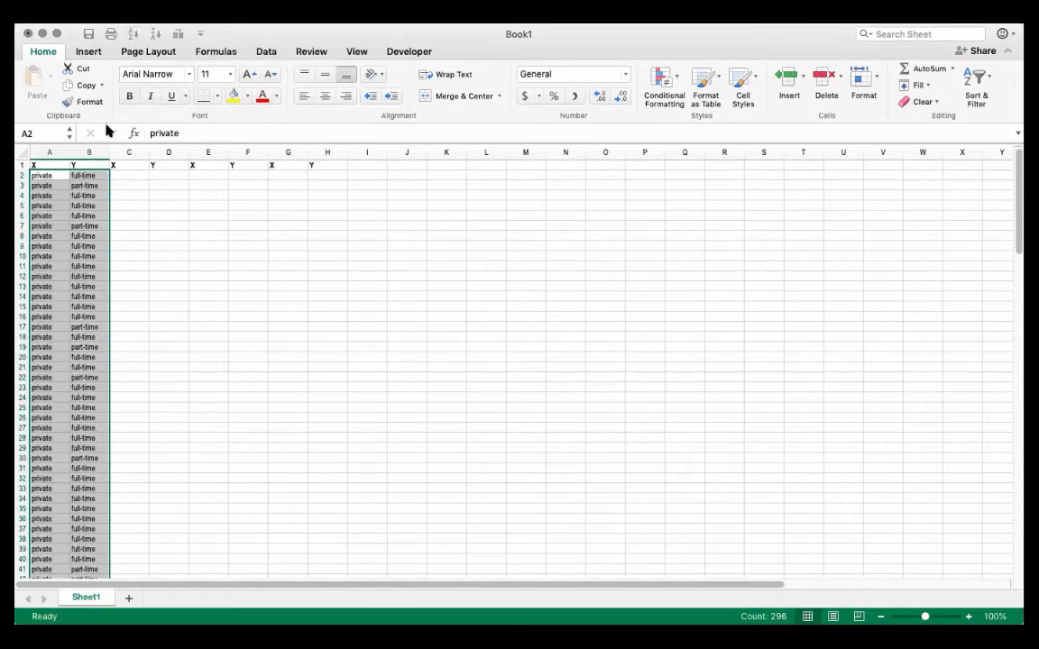
scroll(down, 3)
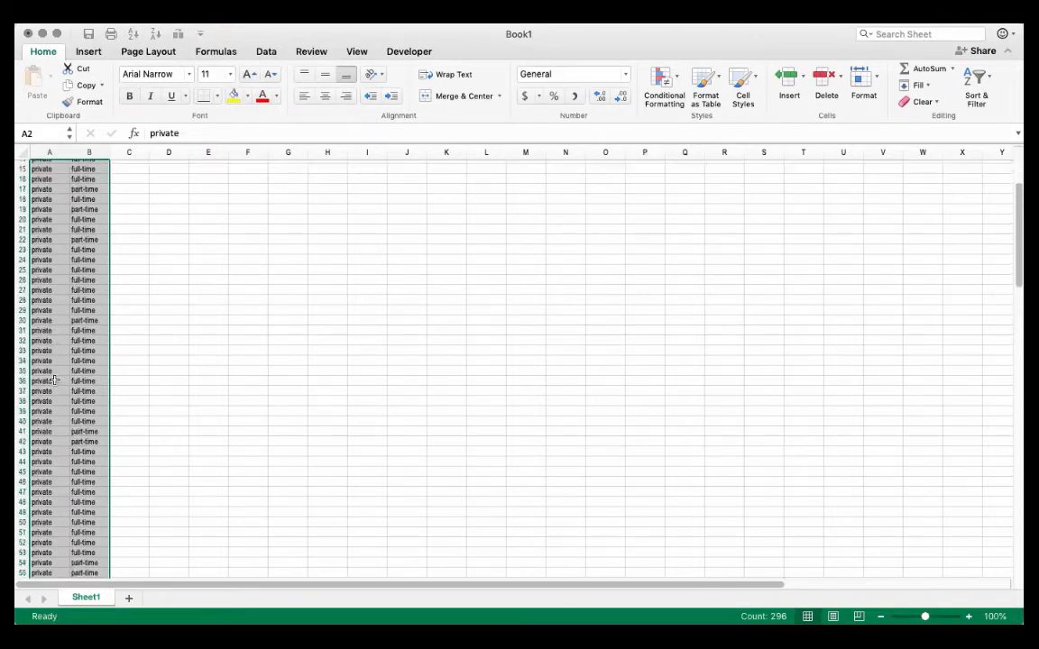
scroll(down, 3)
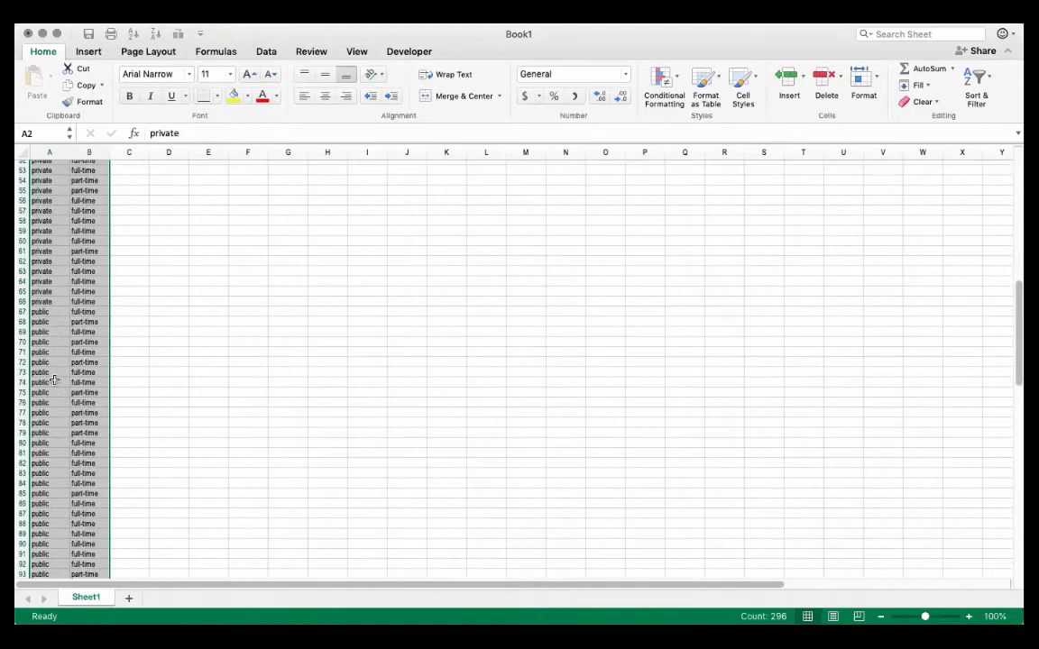
scroll(down, 3)
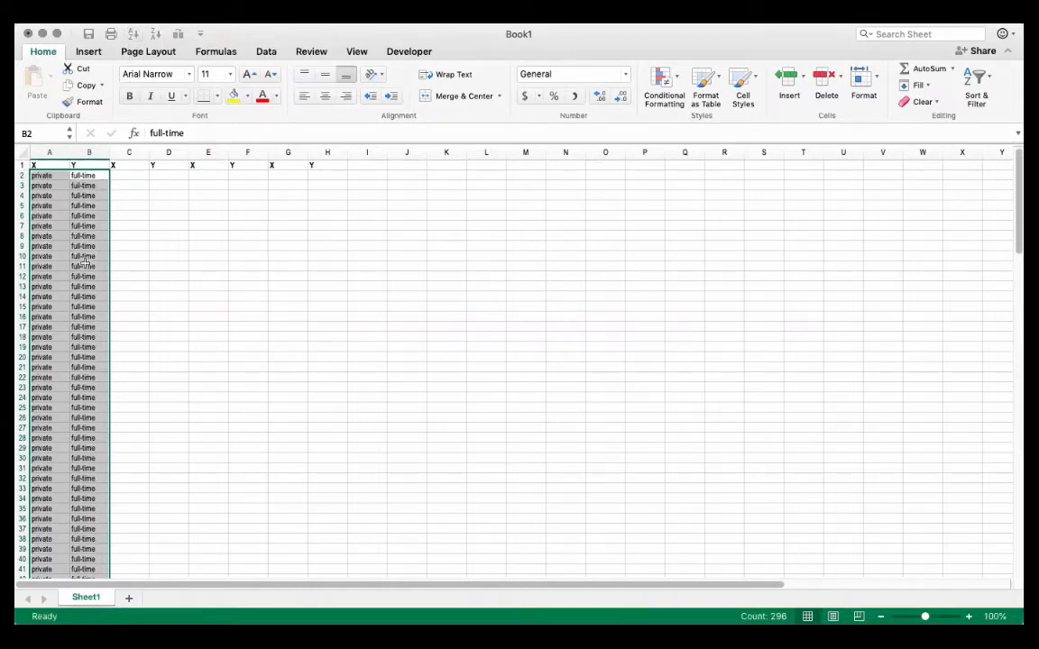
scroll(down, 3)
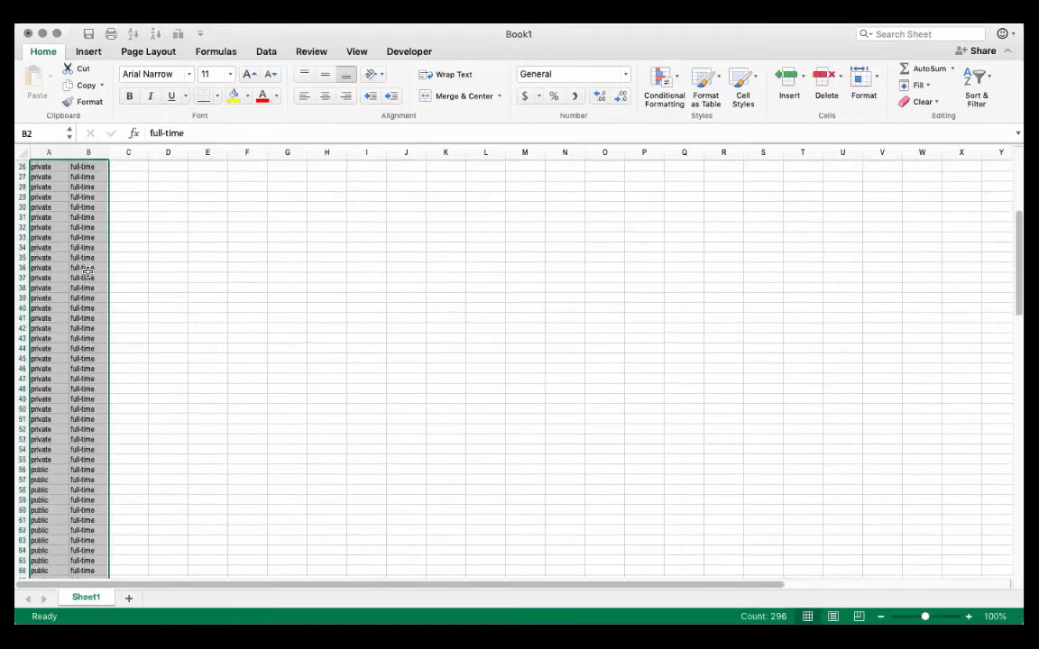
scroll(down, 3)
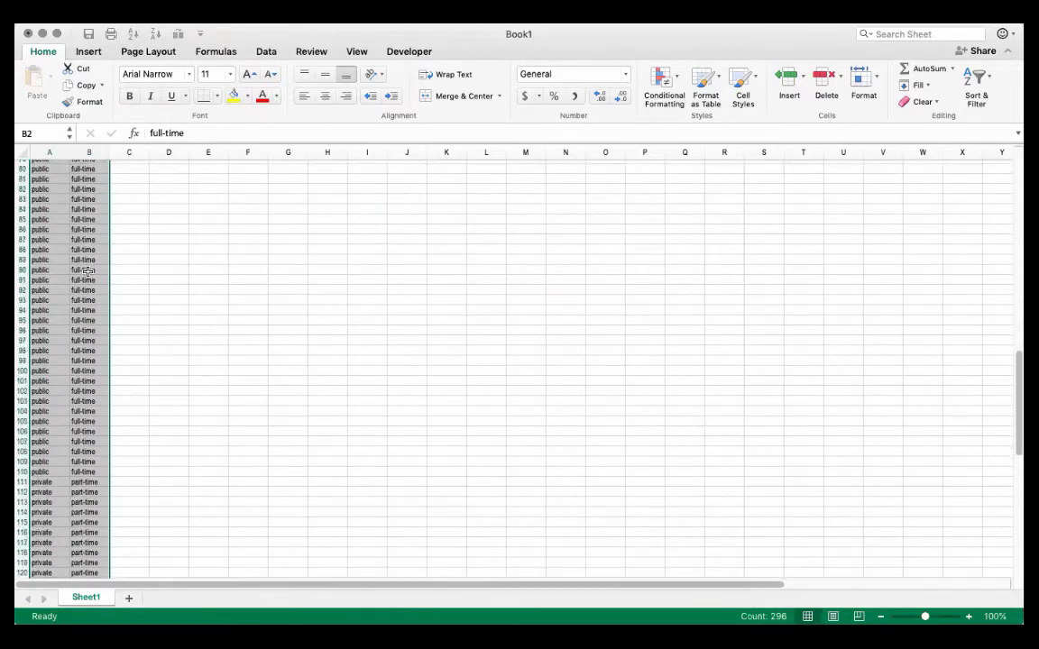
scroll(up, 3)
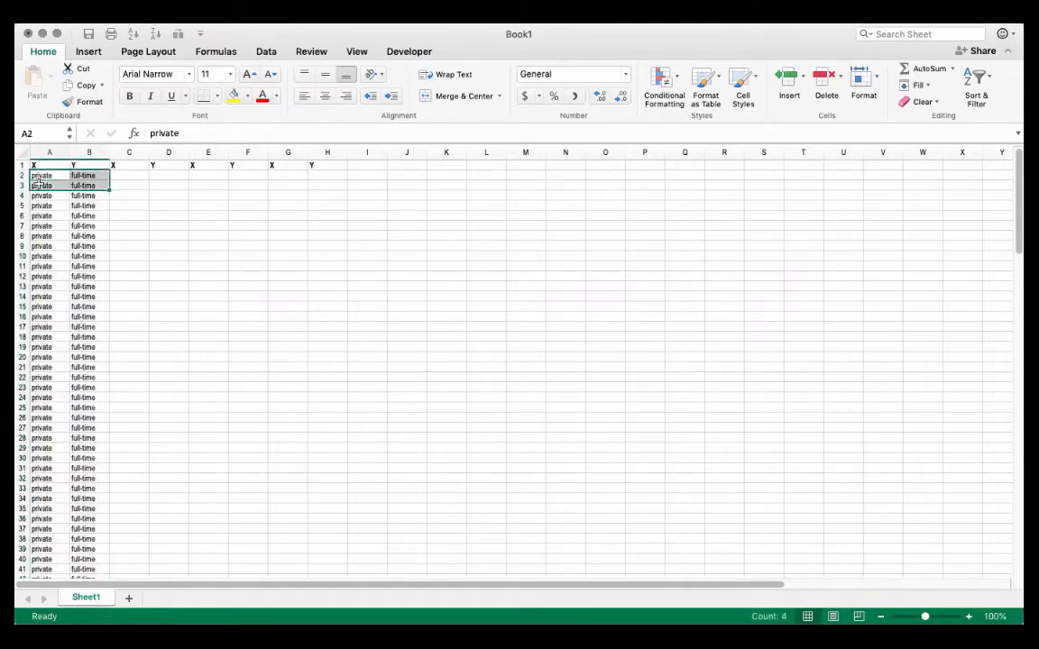
- Shade the private full-time block and the public full-time block in different fill colours
drag(40, 184, 88, 498)
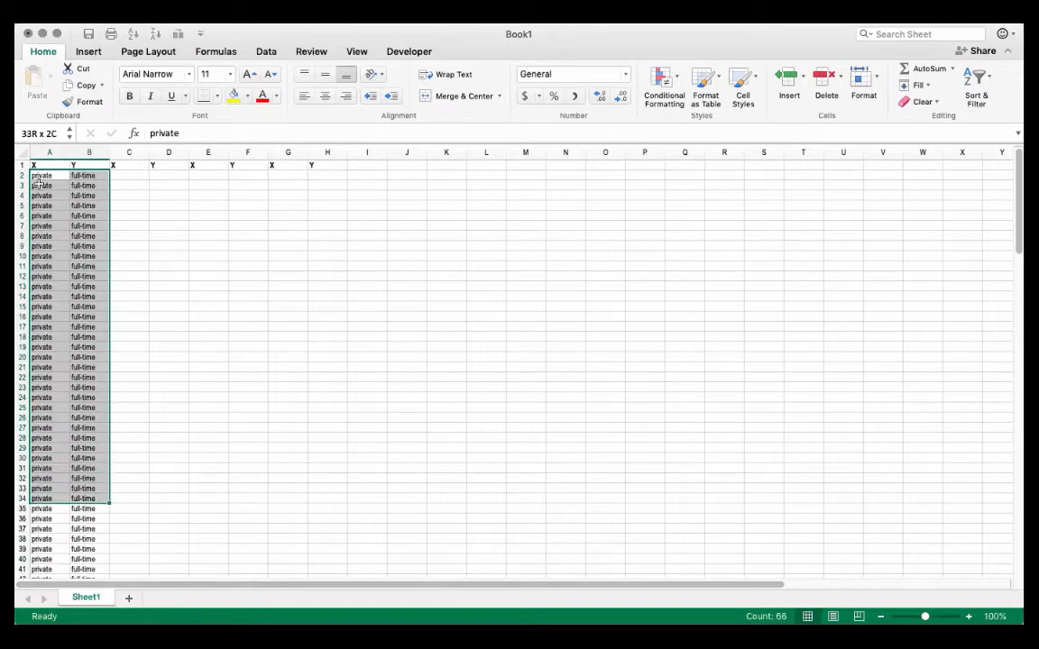
scroll(down, 3)
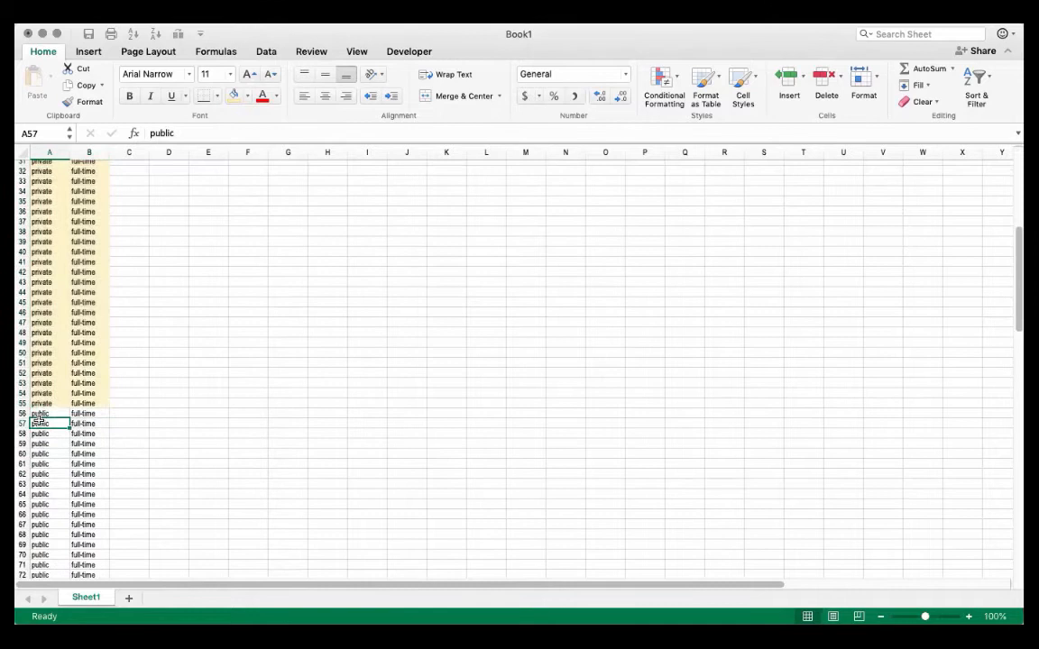
drag(39, 413, 83, 523)
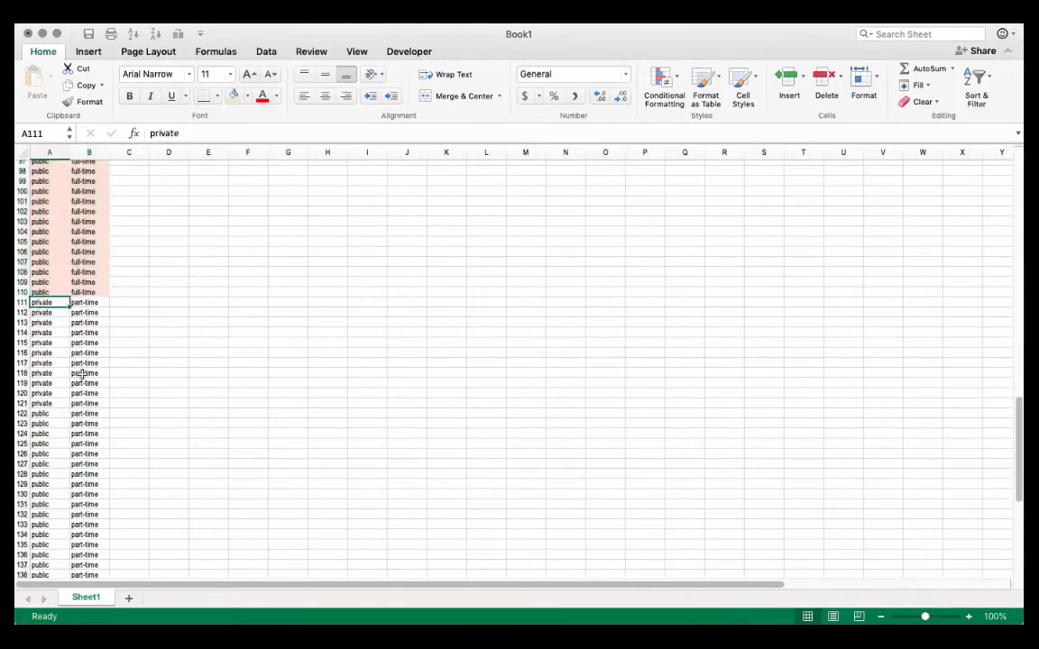
drag(49, 303, 83, 404)
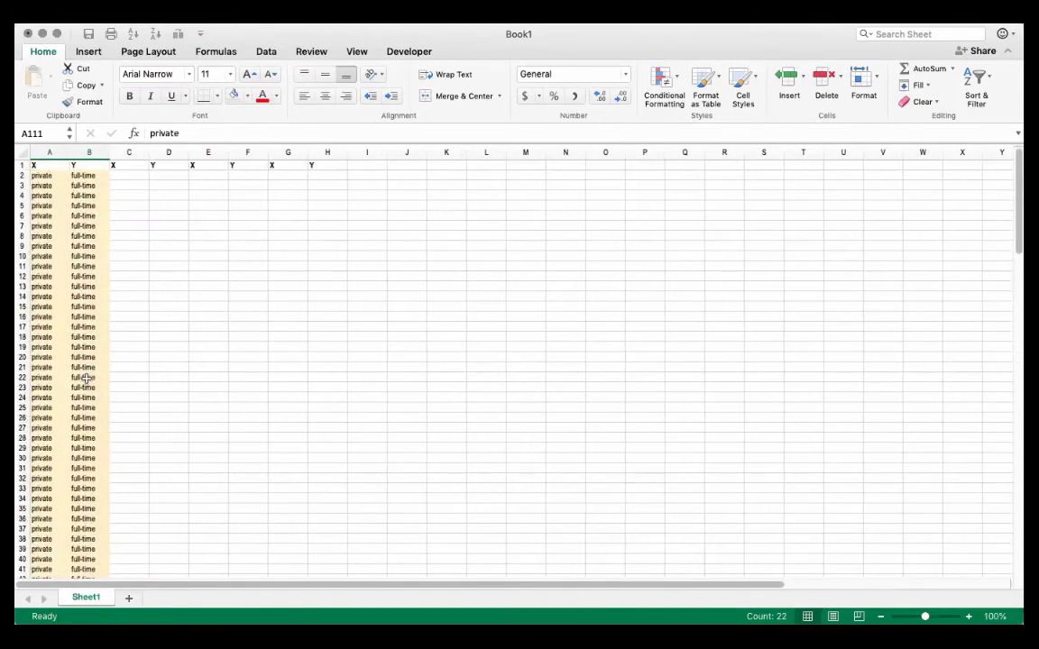
- Select the private full-time block to read its row count
click(89, 175)
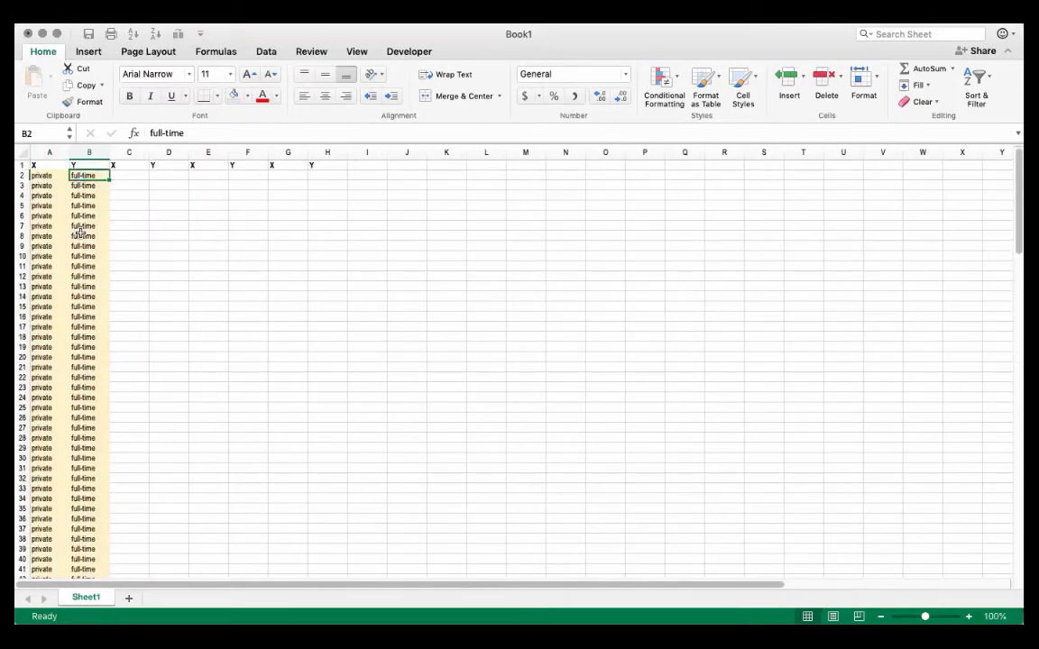
scroll(down, 3)
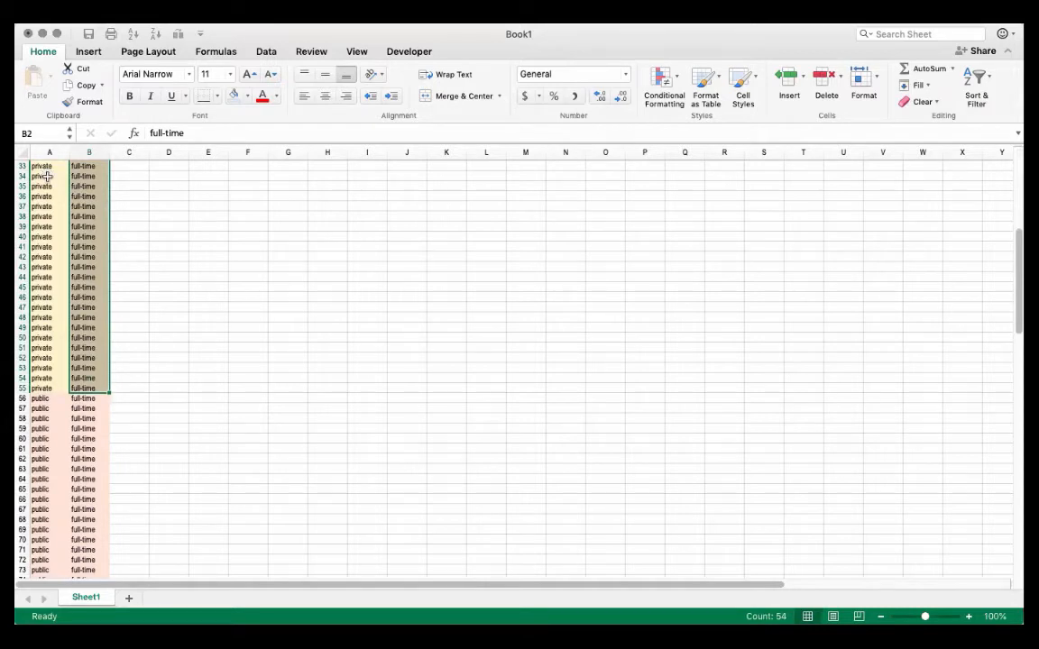
scroll(up, 3)
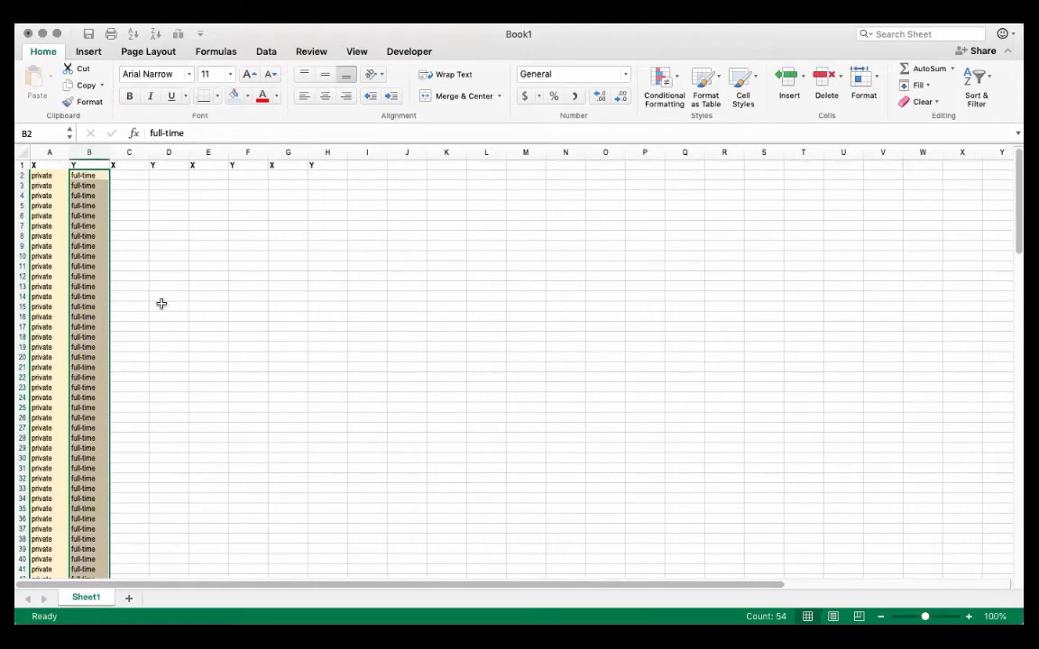
mouse_move(386, 198)
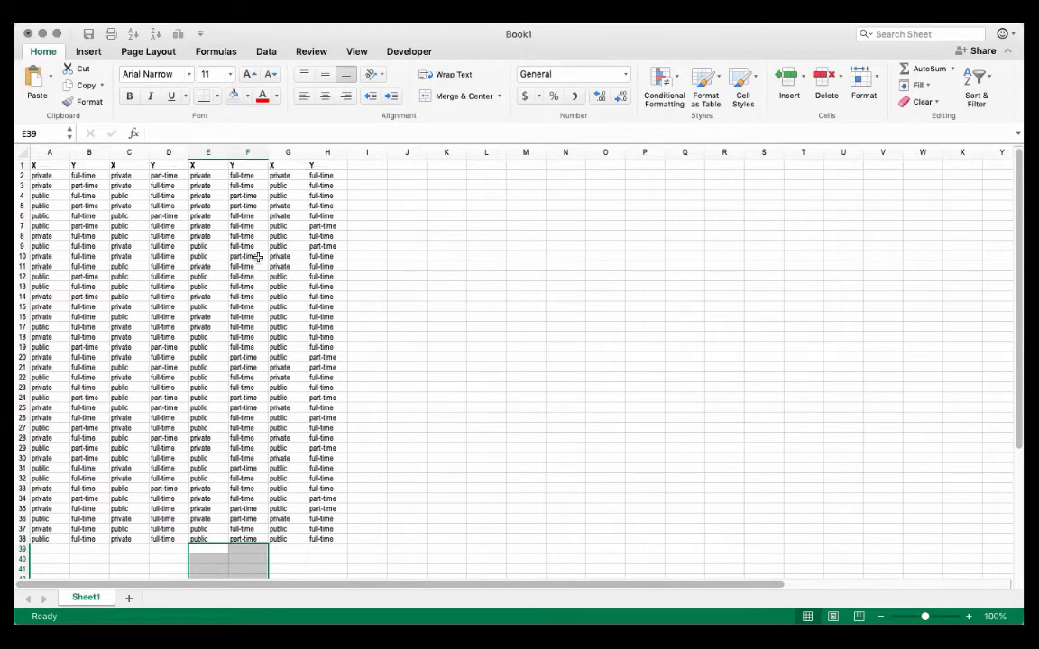
click(446, 175)
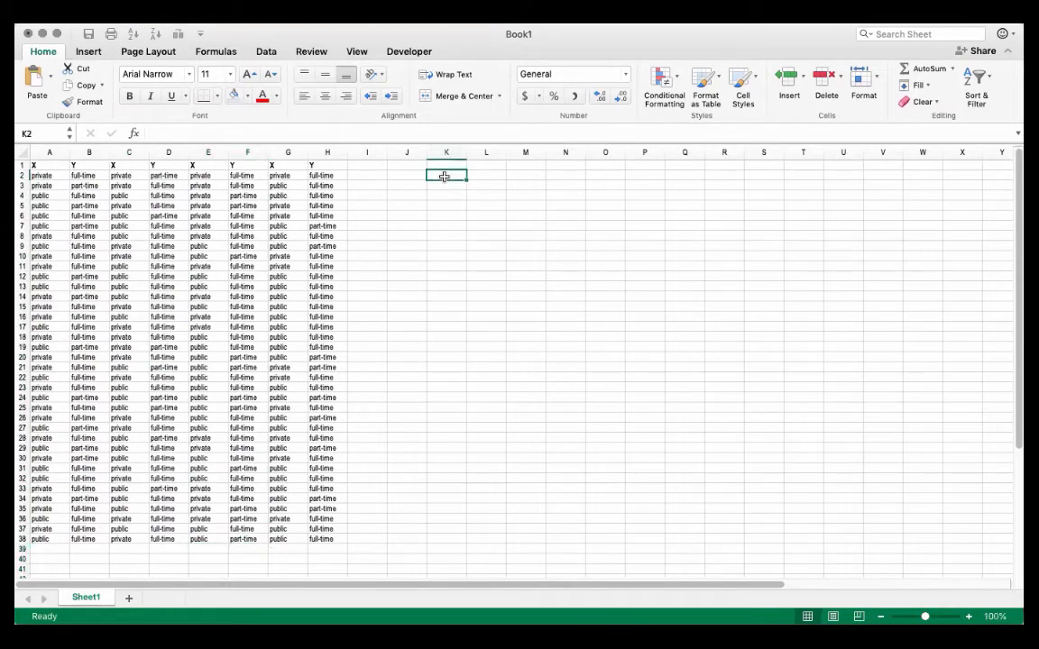
mouse_move(436, 278)
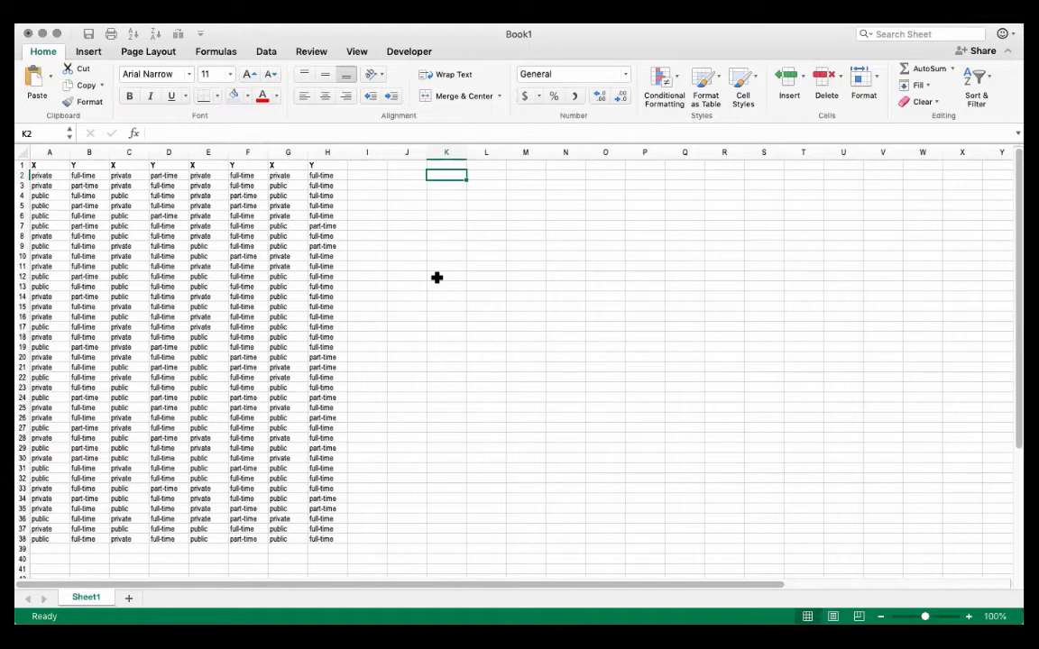
click(406, 175)
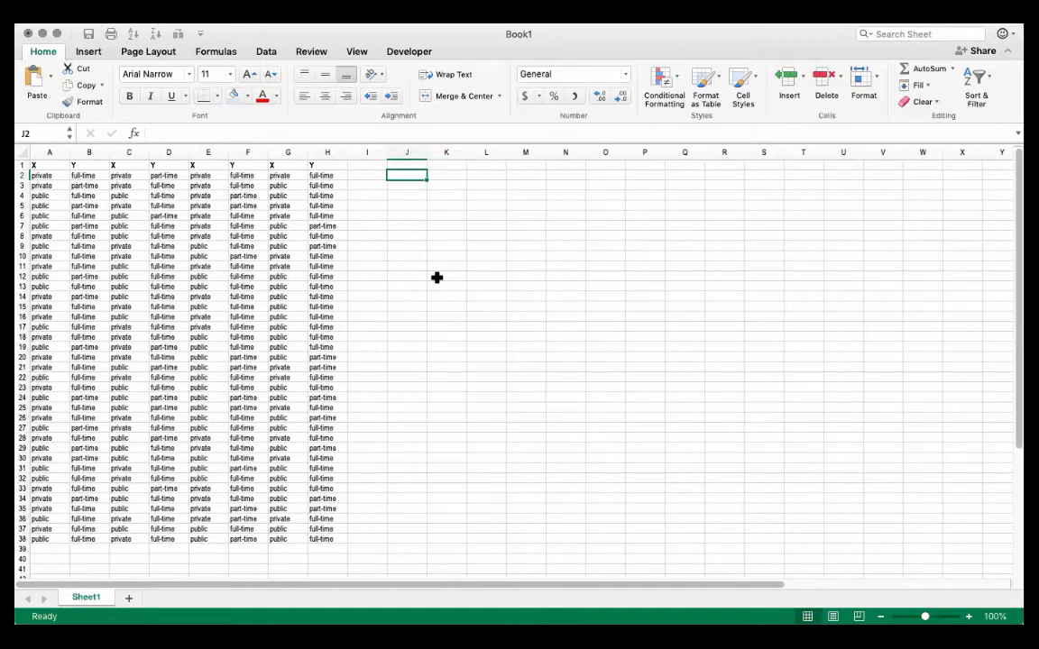
text(=)
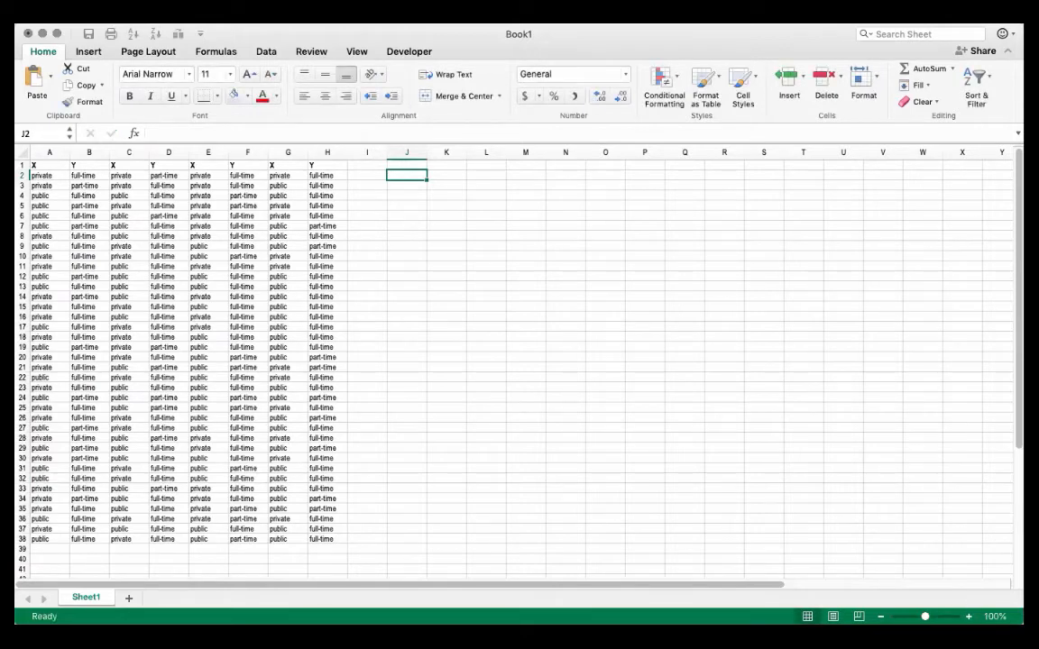
- Enter =A2&":"&B2 in J2 to join each X and Y pair as 'private:full-time'
click(969, 617)
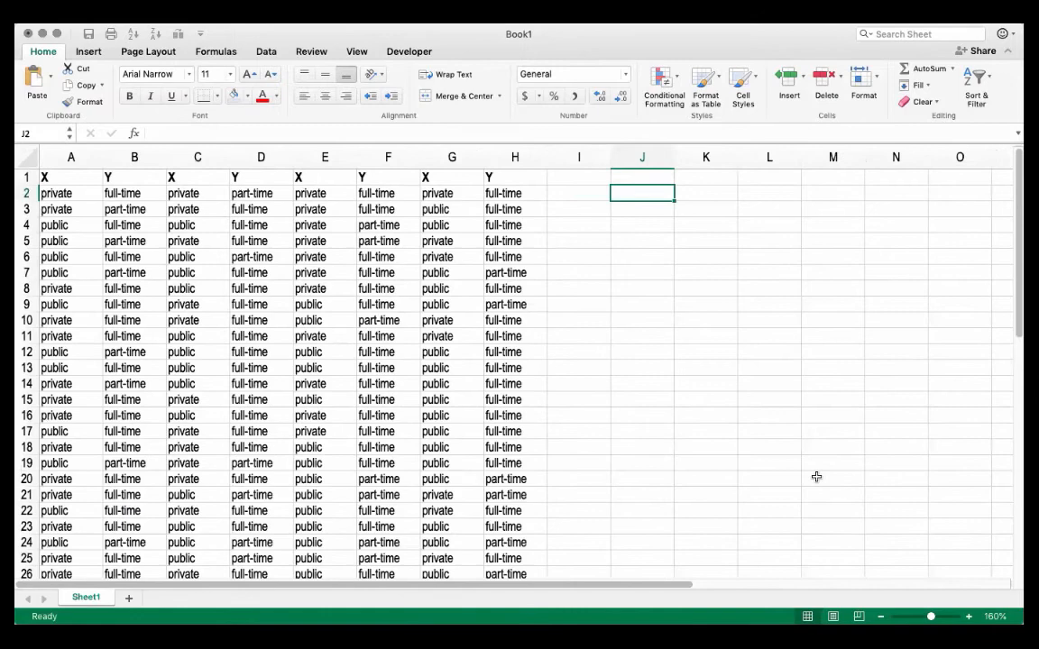
click(133, 157)
text(=F2)
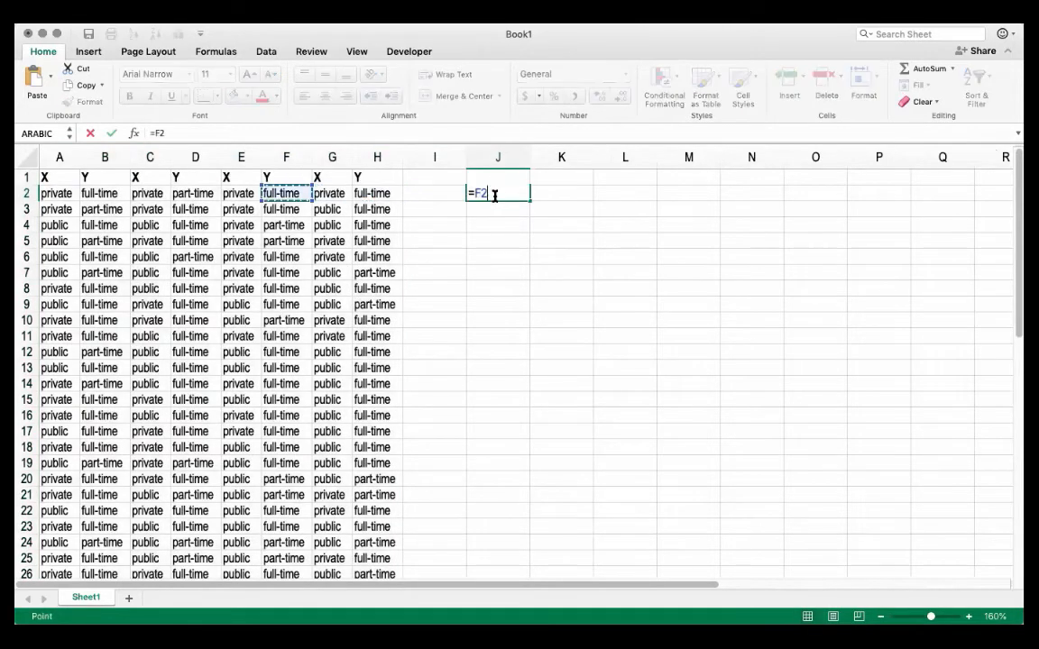
click(57, 193)
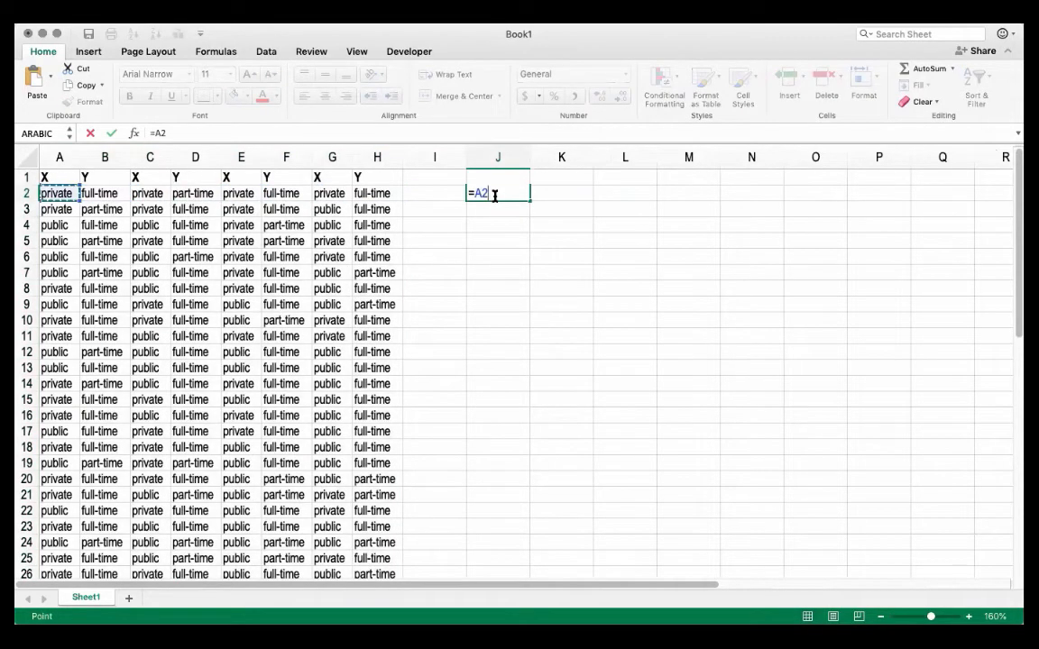
text(&)
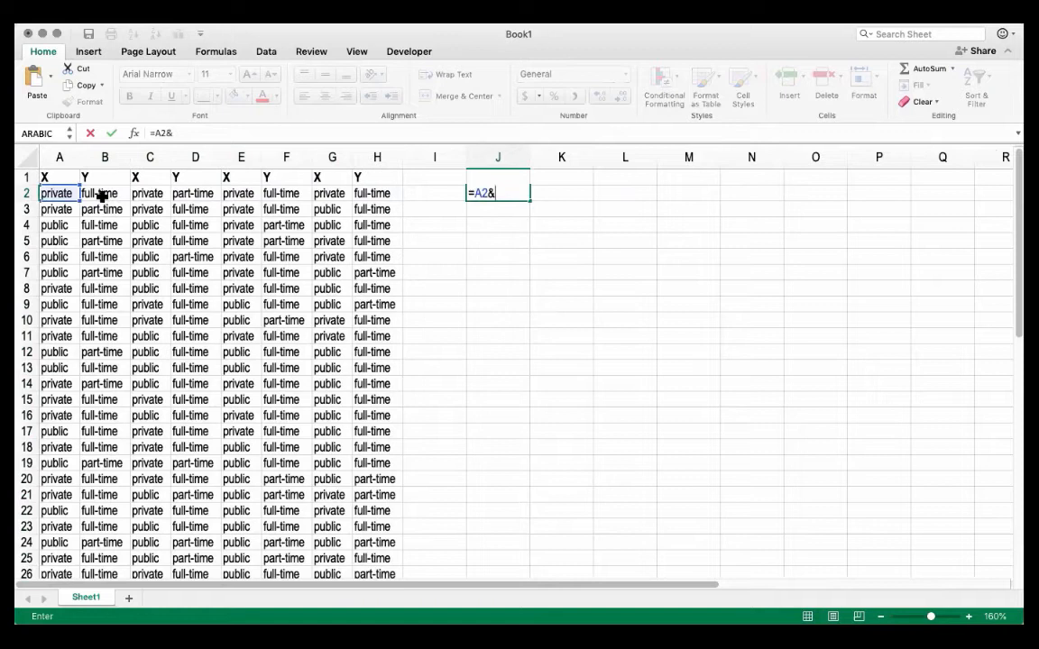
click(104, 193)
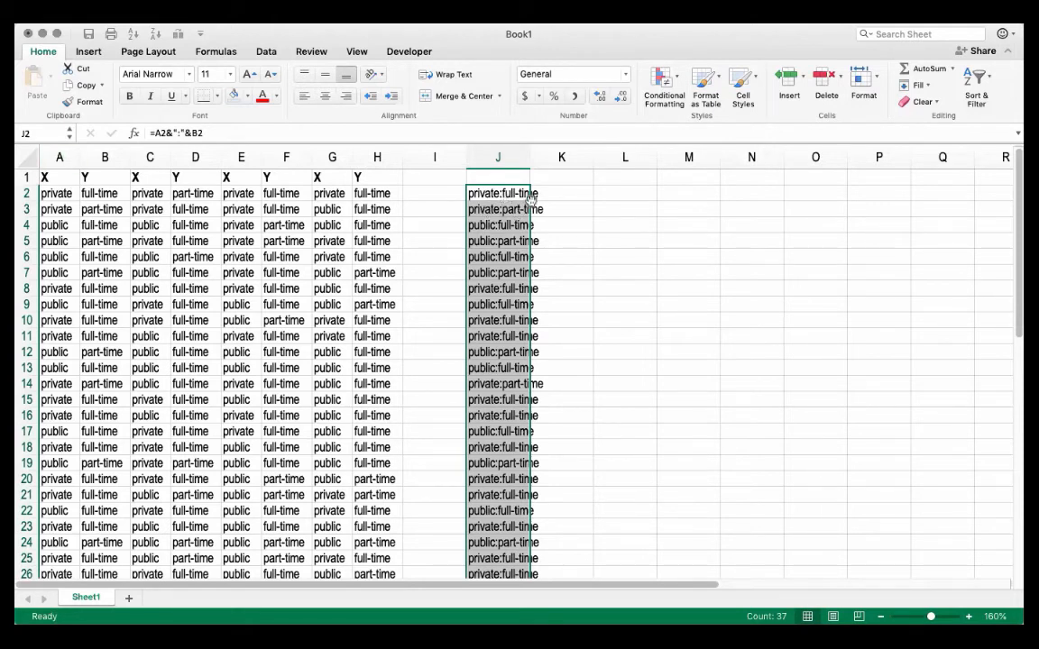
- Paste the column J joined-string formulas into column L
click(498, 157)
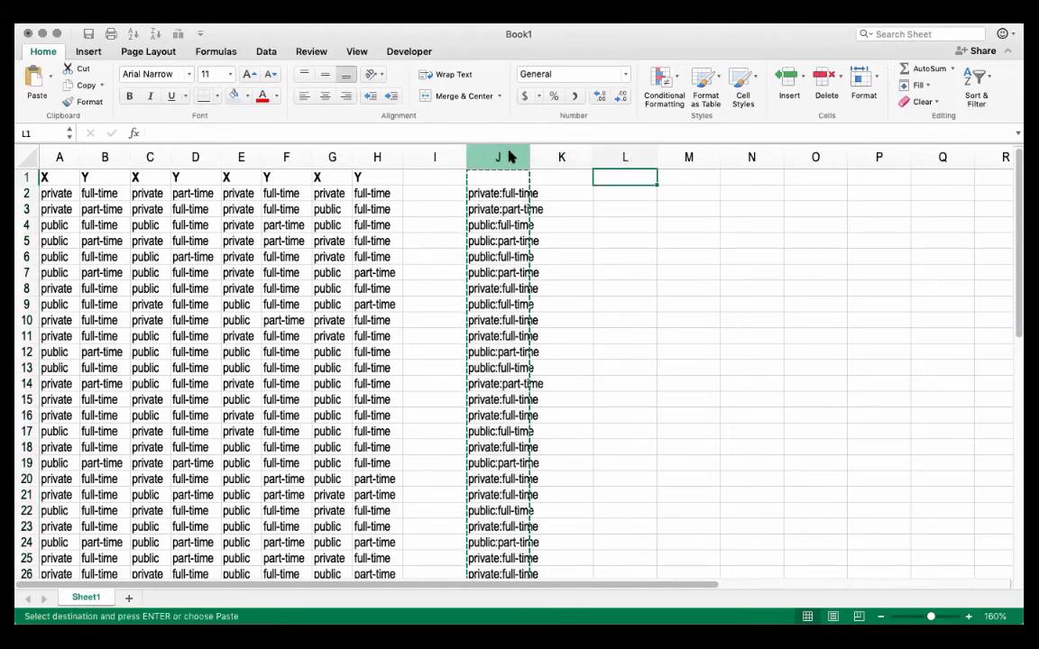
right_click(498, 157)
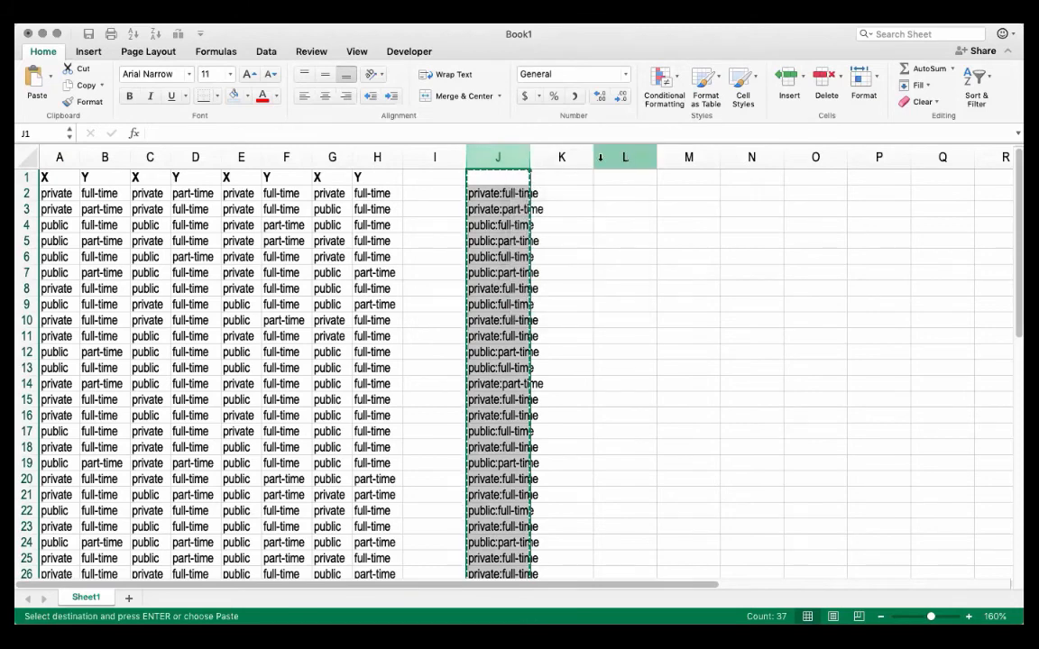
click(624, 157)
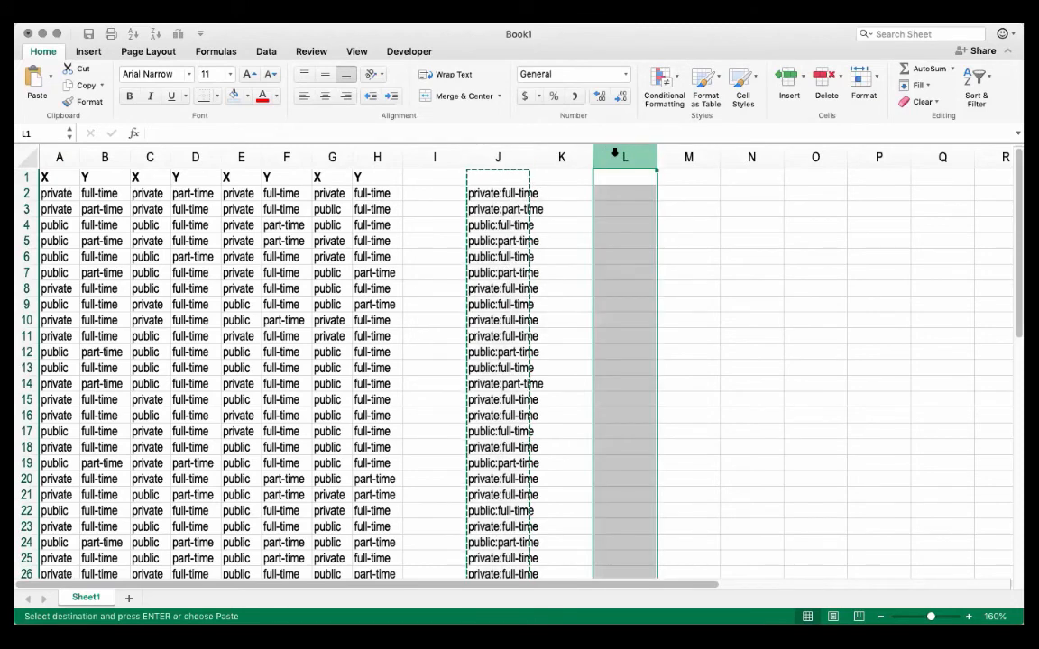
right_click(625, 158)
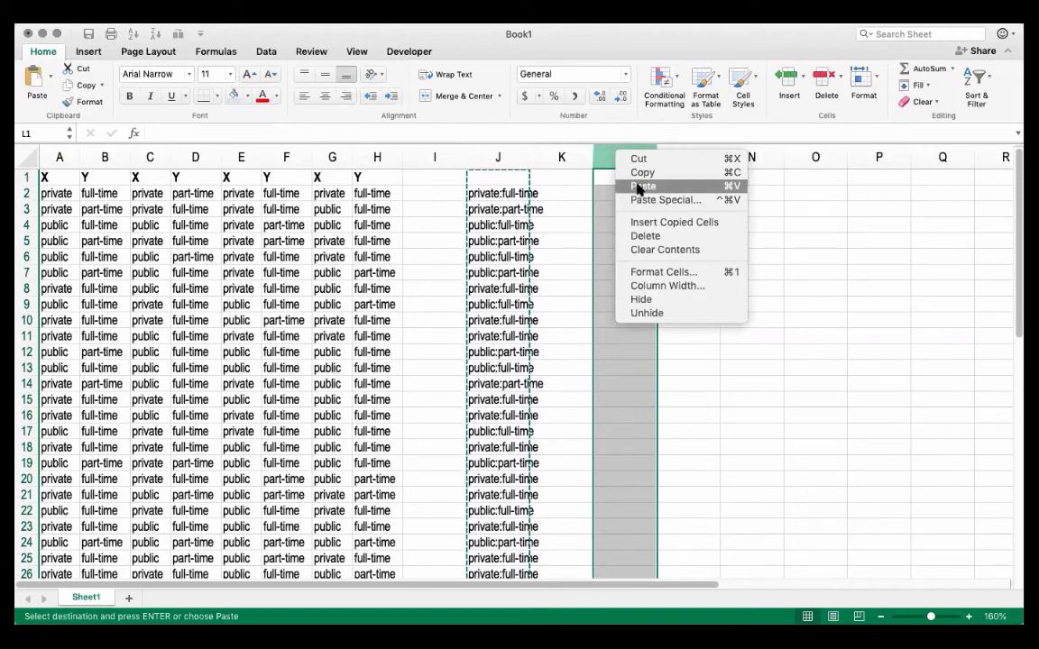
click(644, 186)
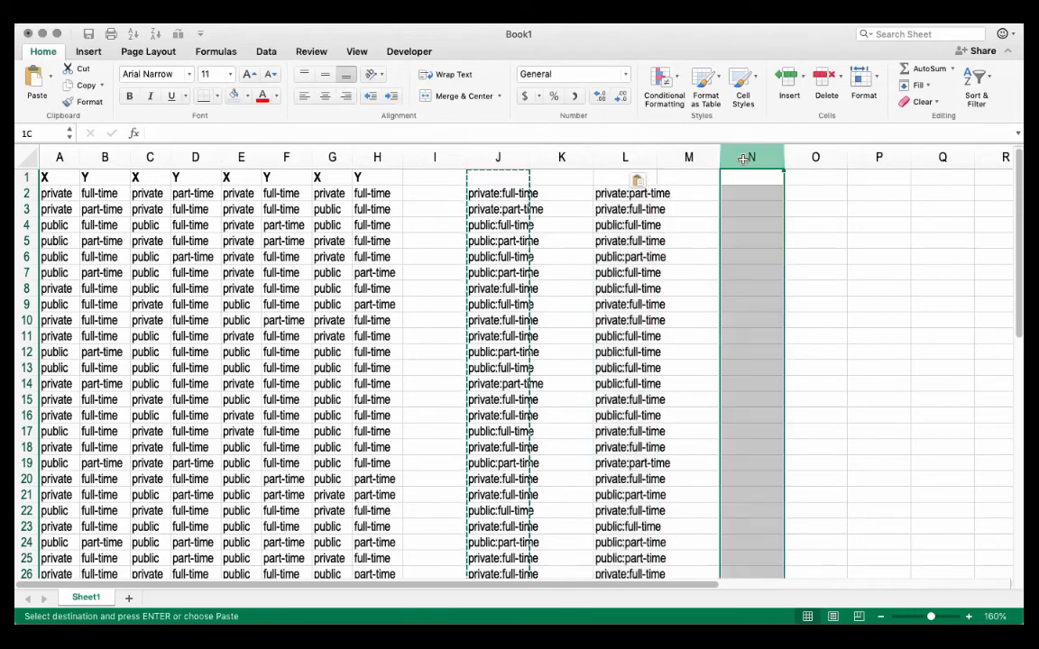
- Paste the joined-string formulas into columns N and P as well
right_click(751, 155)
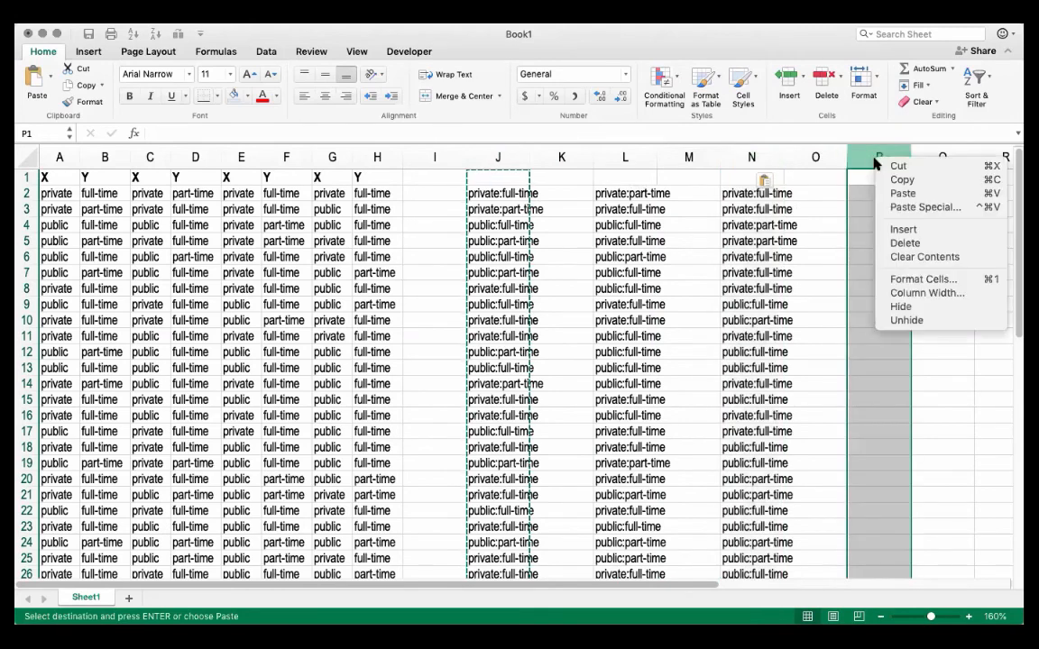
click(902, 193)
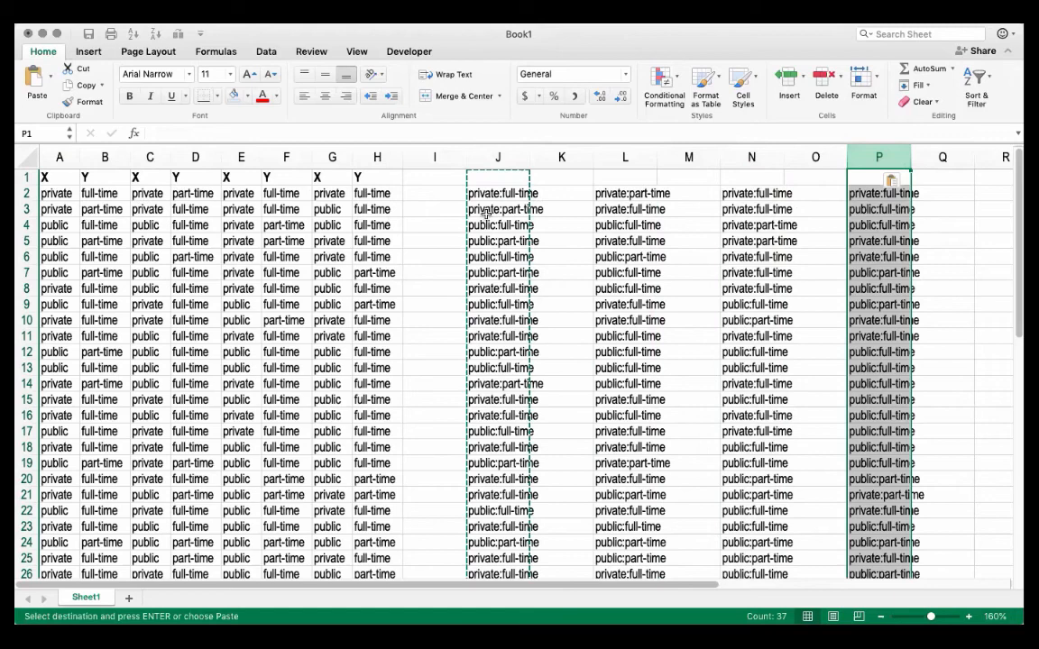
mouse_move(552, 208)
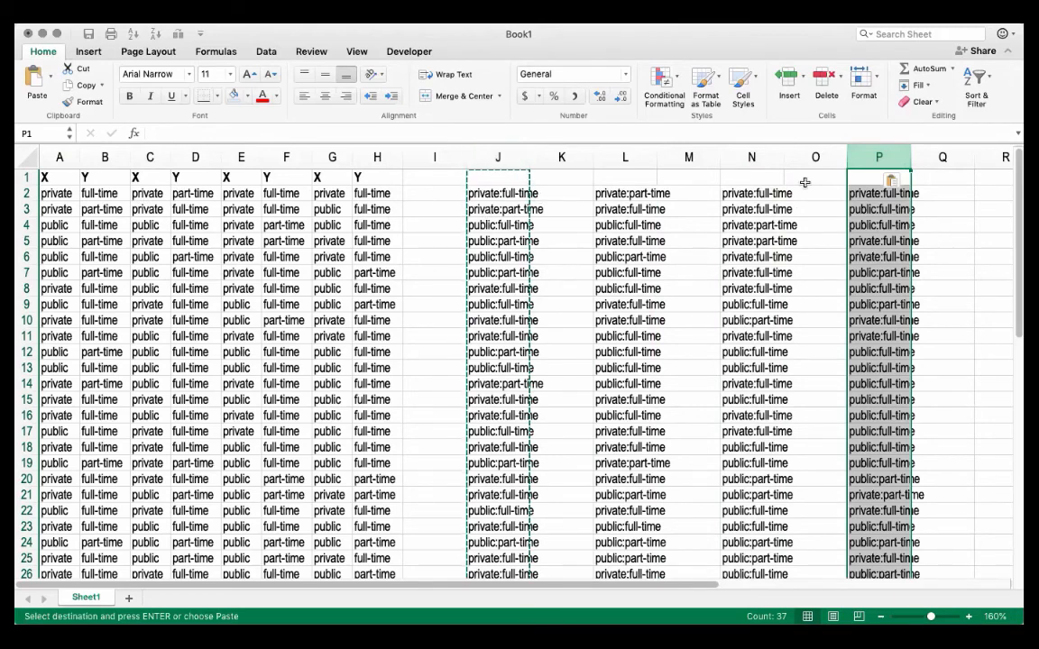
scroll(right, 3)
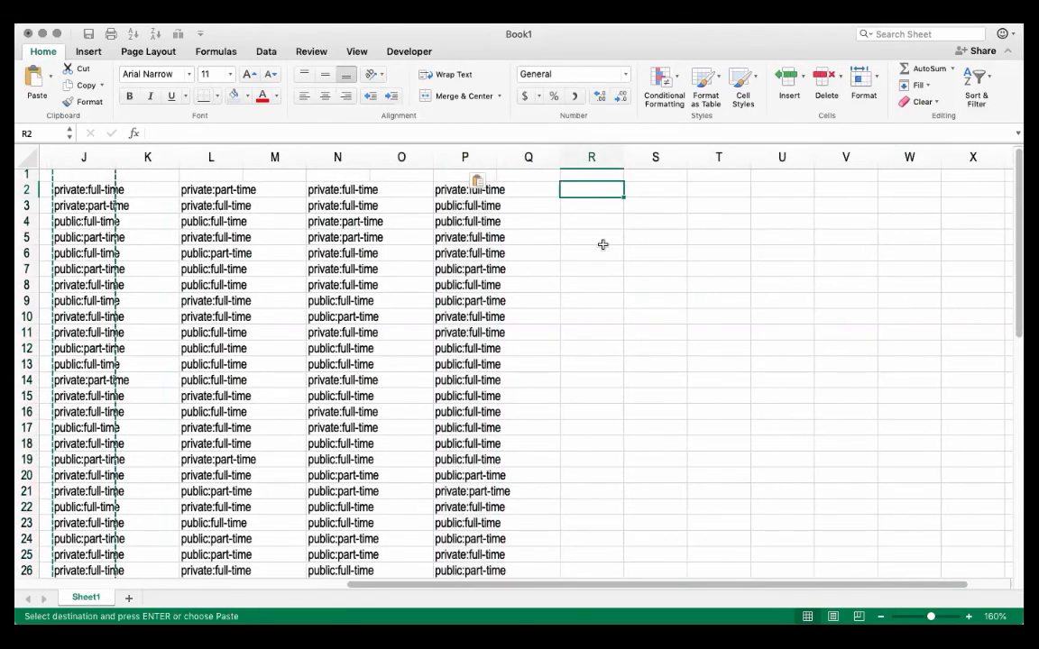
- Type the four labels private/public:full/part-time into R2:R5 and widen column R to fit
text(private:full-time)
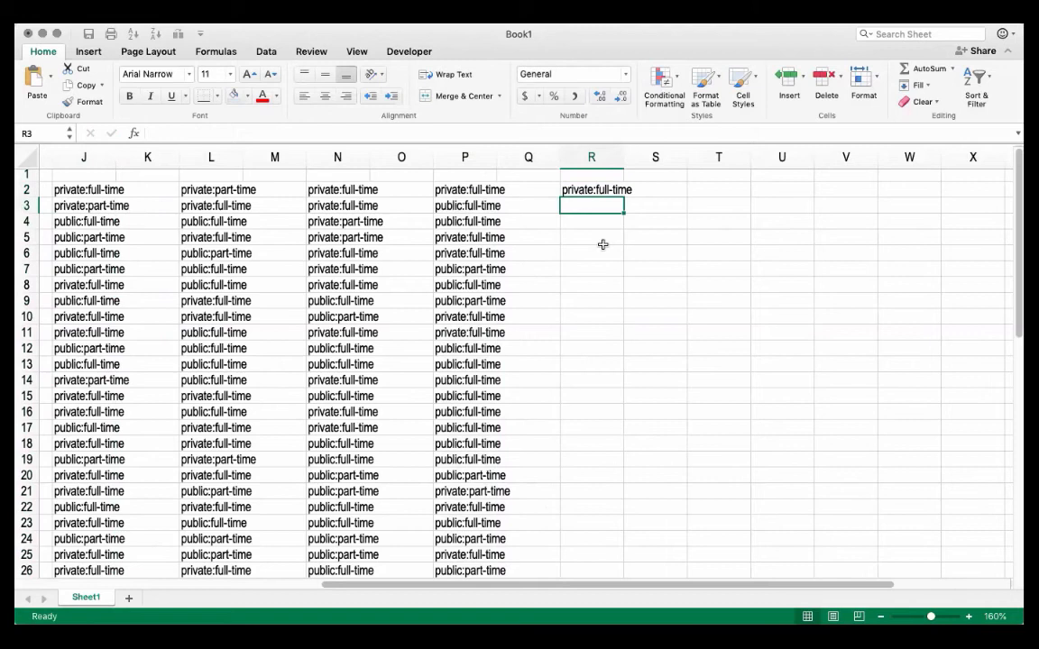
text(private:full-time)
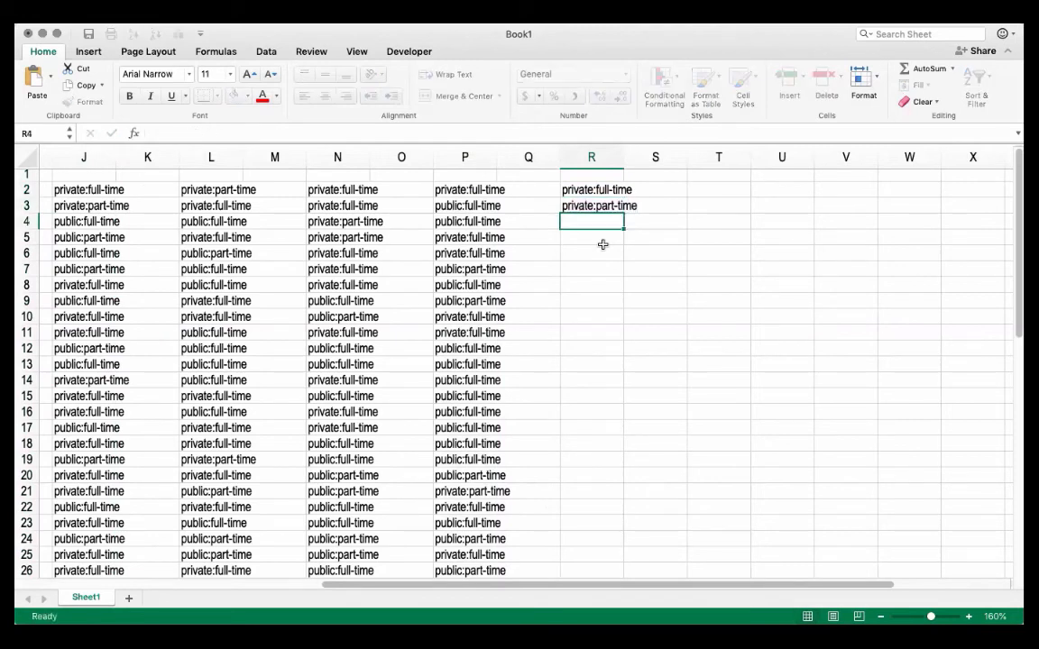
text(public:)
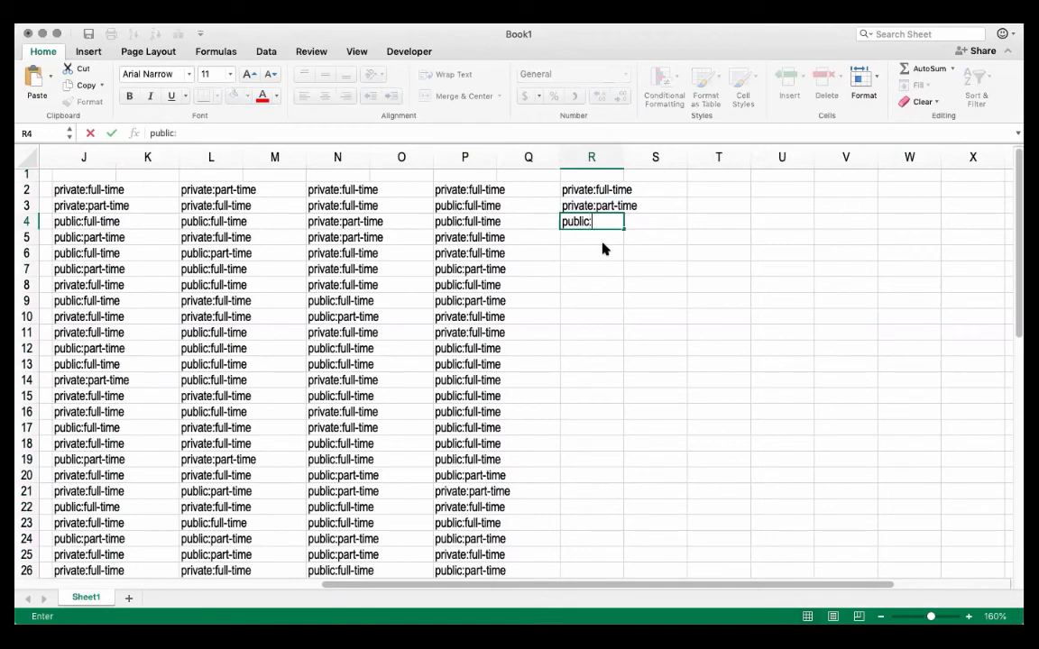
text(full-time)
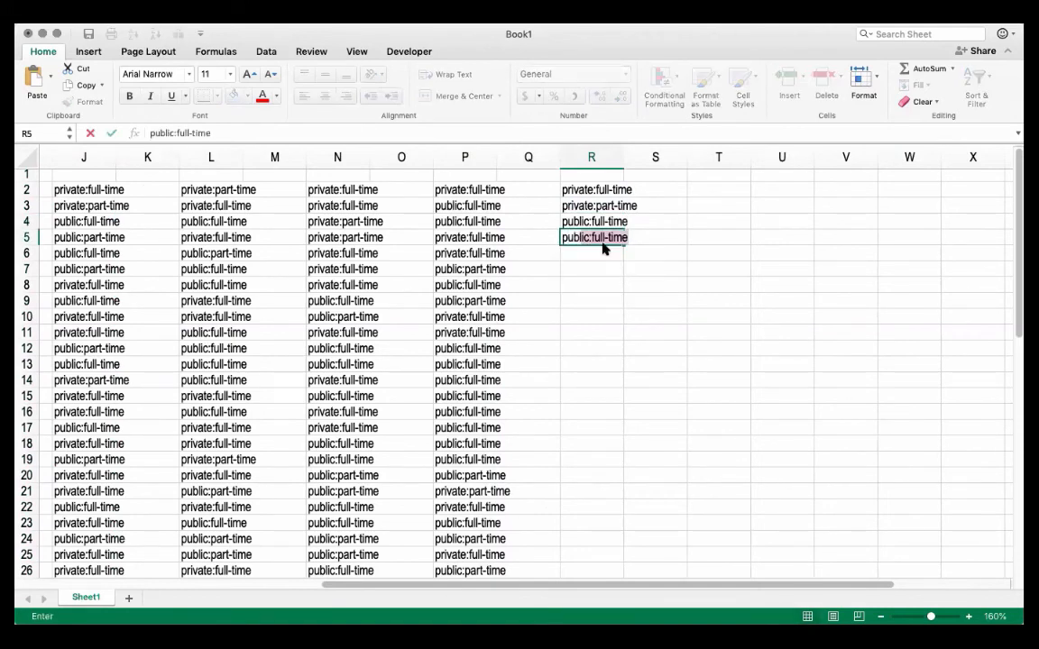
text(part-)
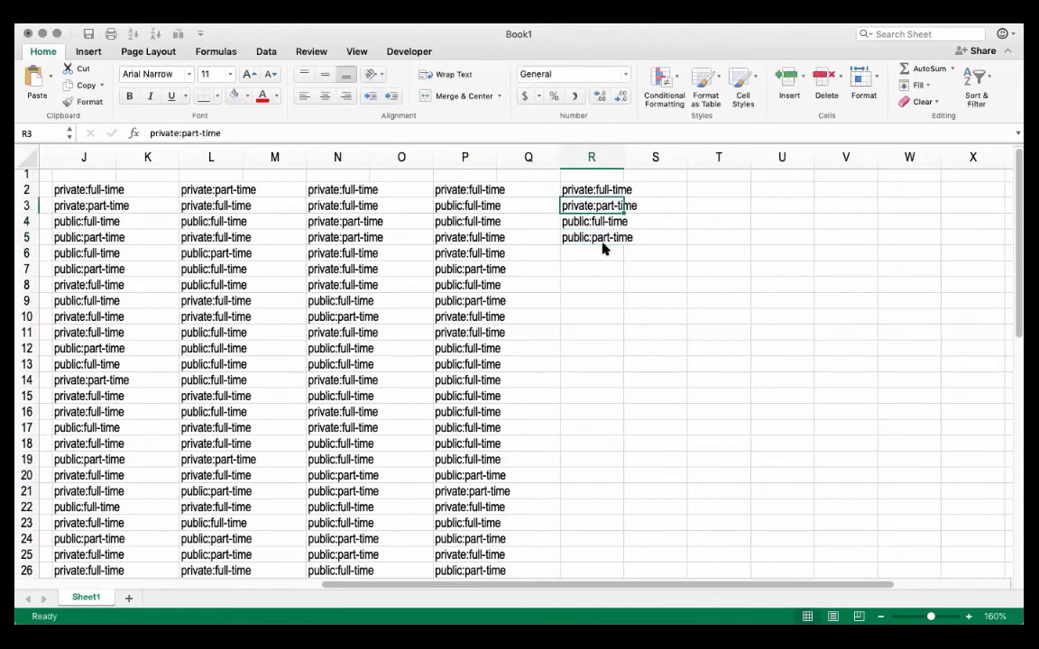
drag(635, 157, 640, 157)
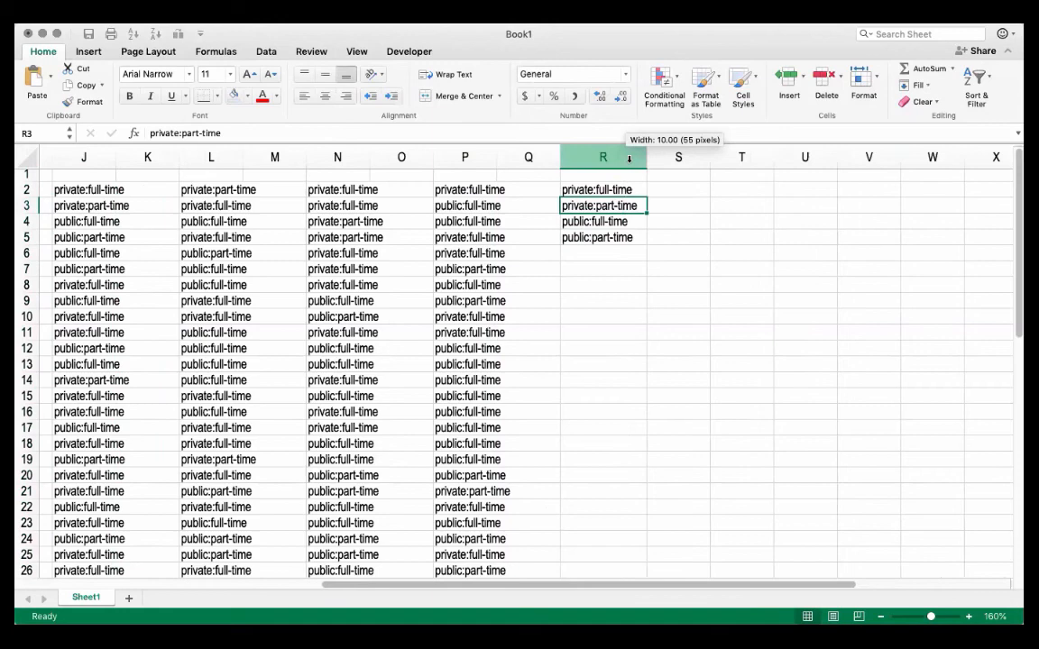
text(=countif(J:P,)
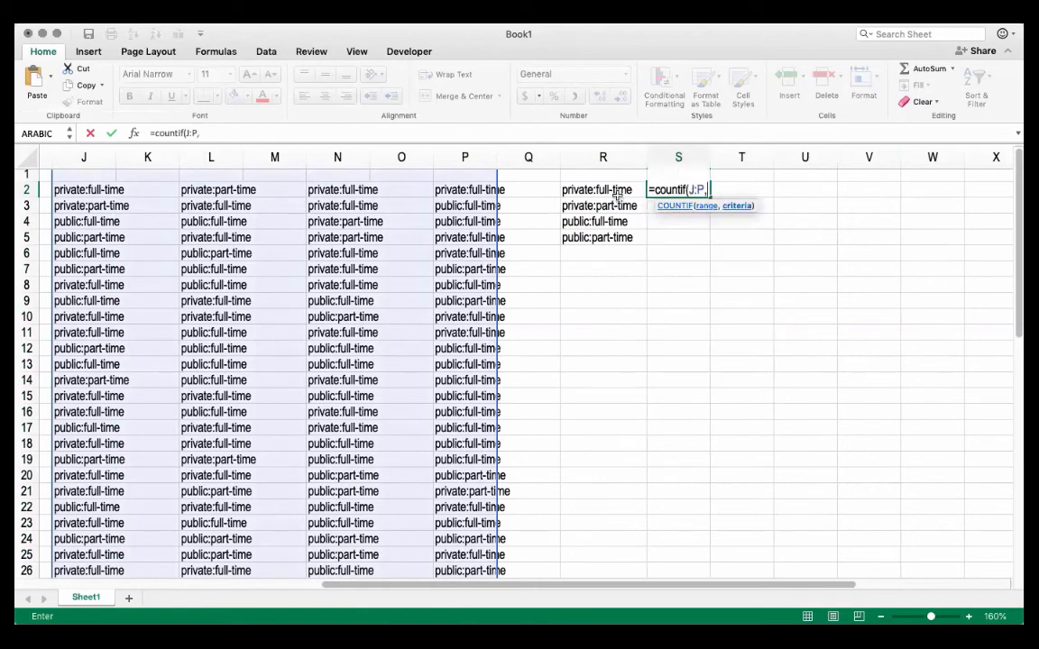
- Enter =COUNTIF(J:P,R2) in S2 filled to S5, giving totals 54, 11, 55 and 28
click(602, 190)
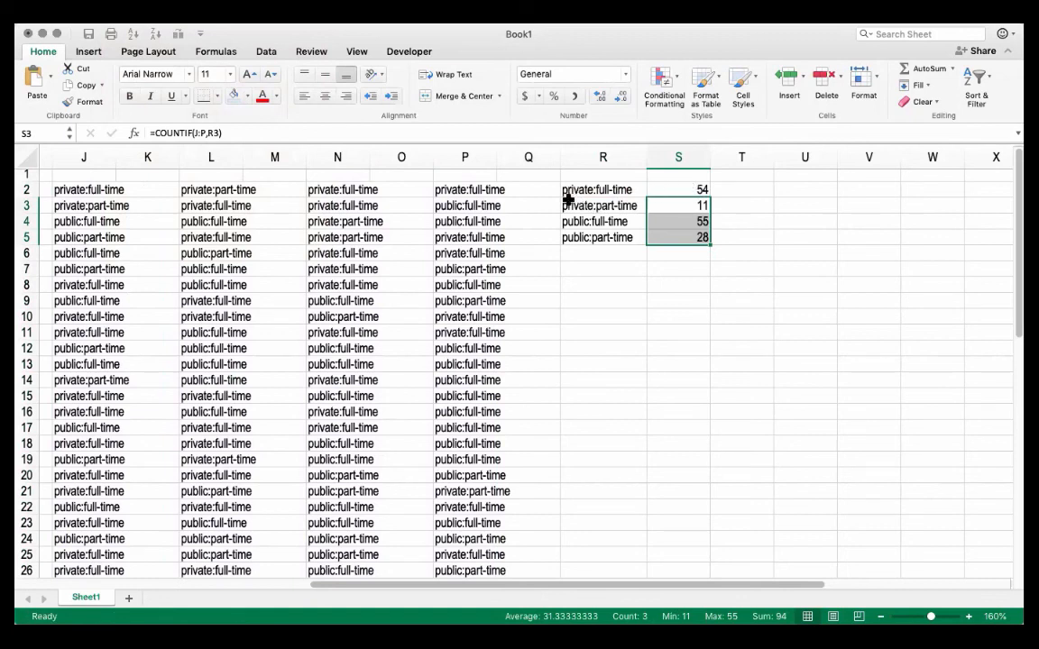
mouse_move(617, 195)
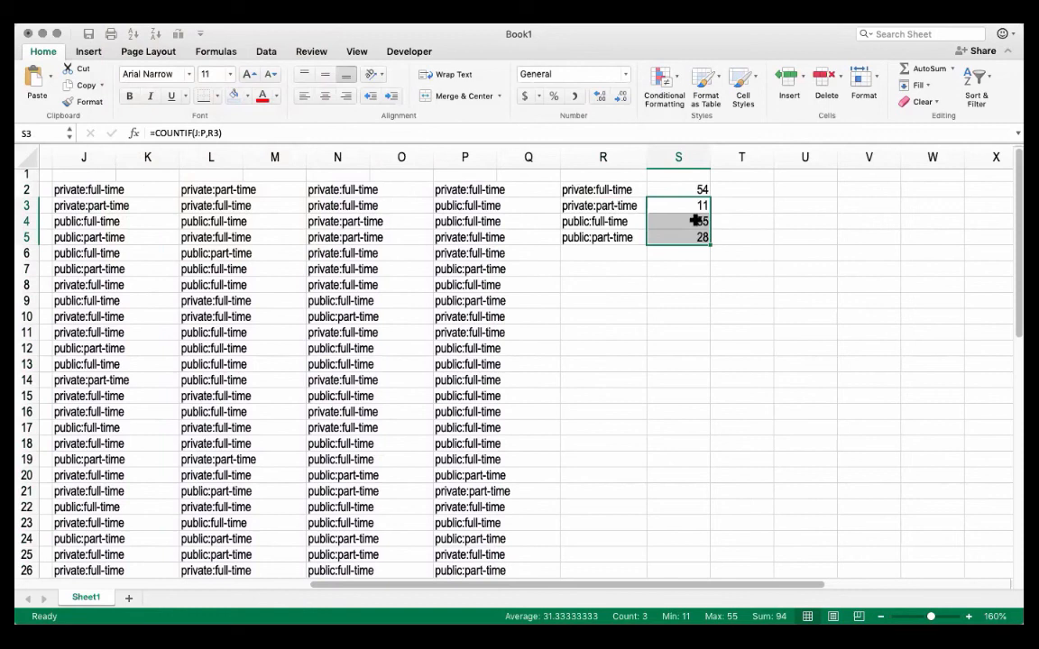
mouse_move(570, 220)
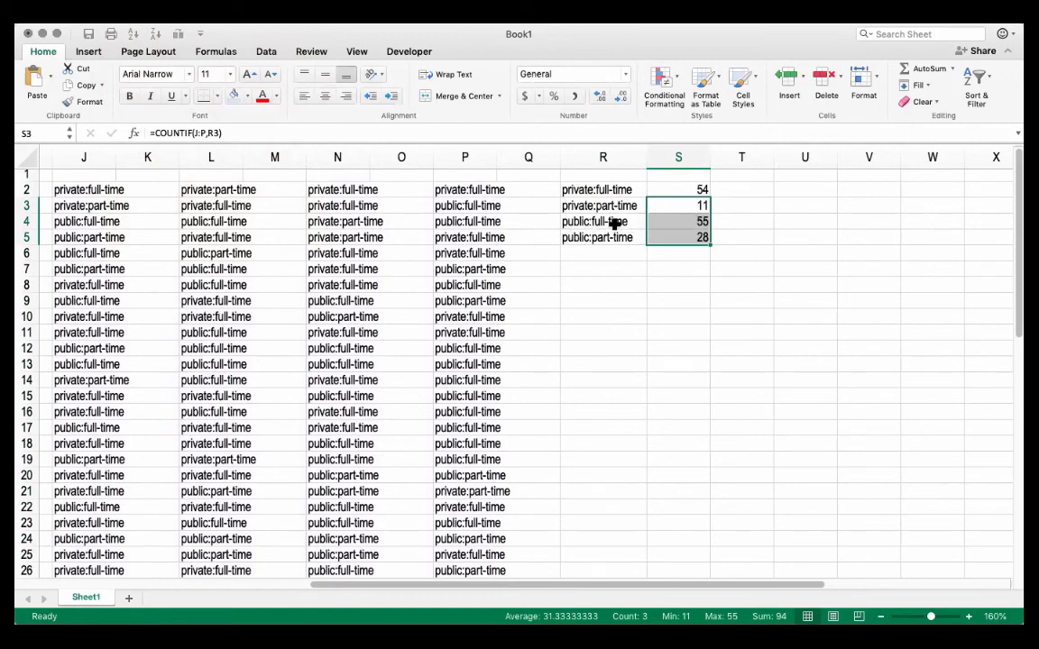
click(678, 300)
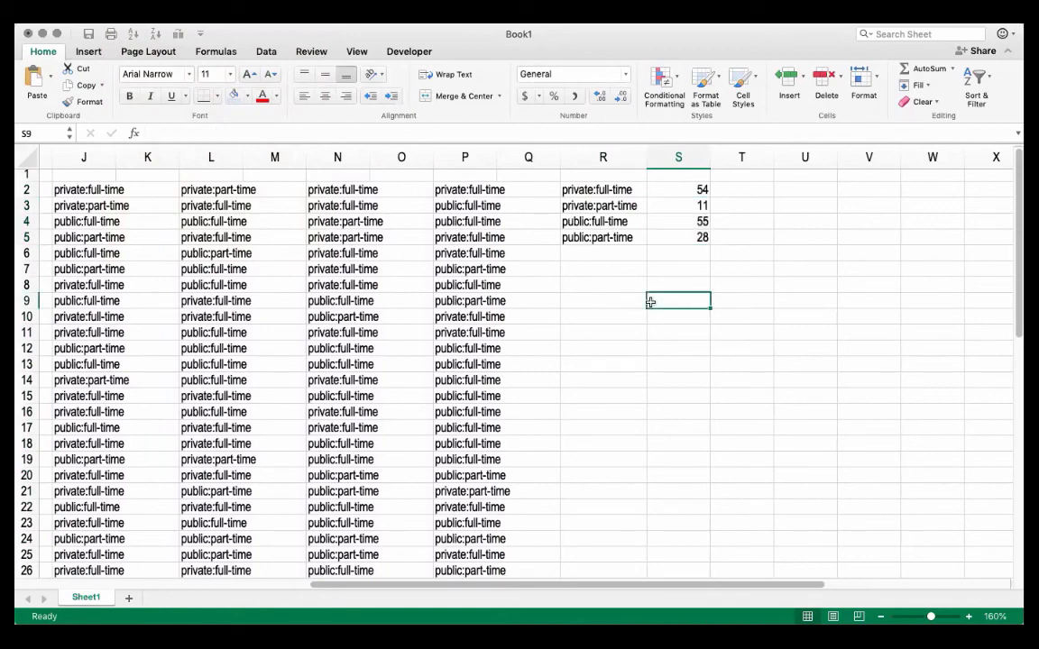